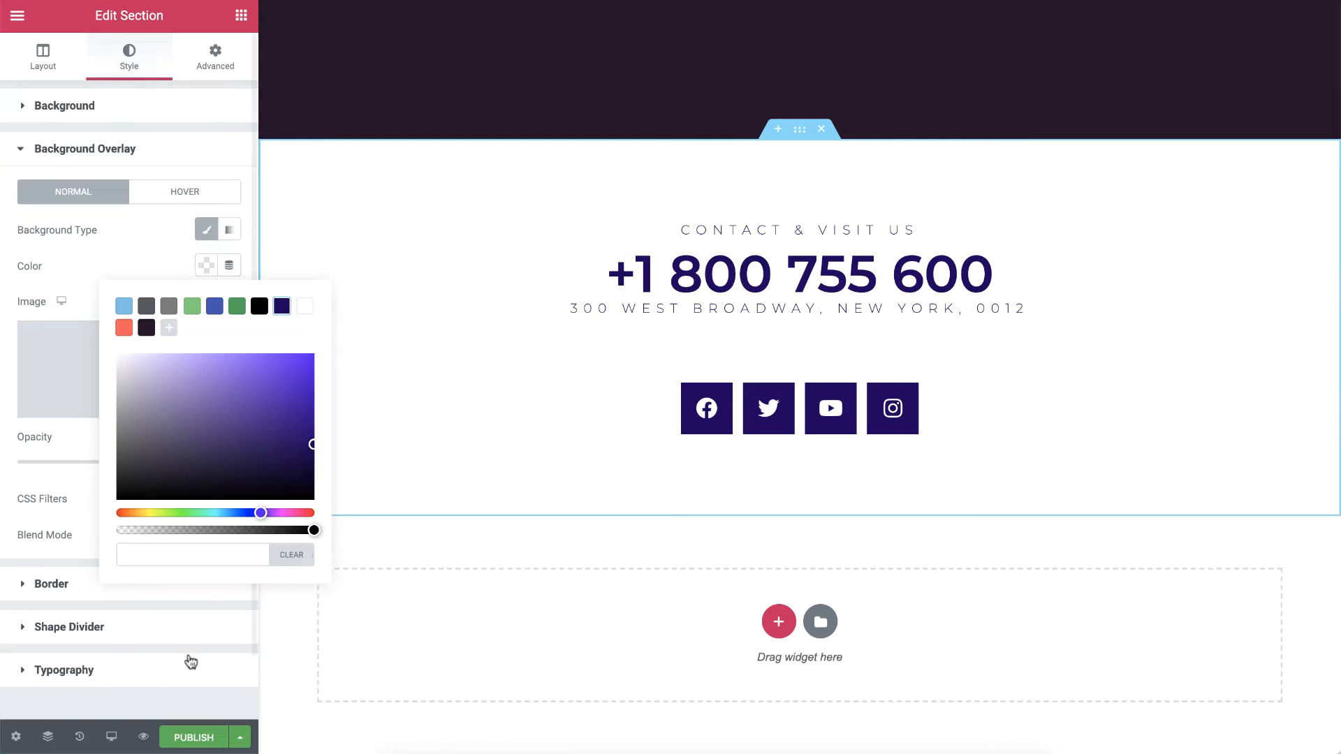
Step: Preview the flower shop page at mobile phone width
left_click(111, 736)
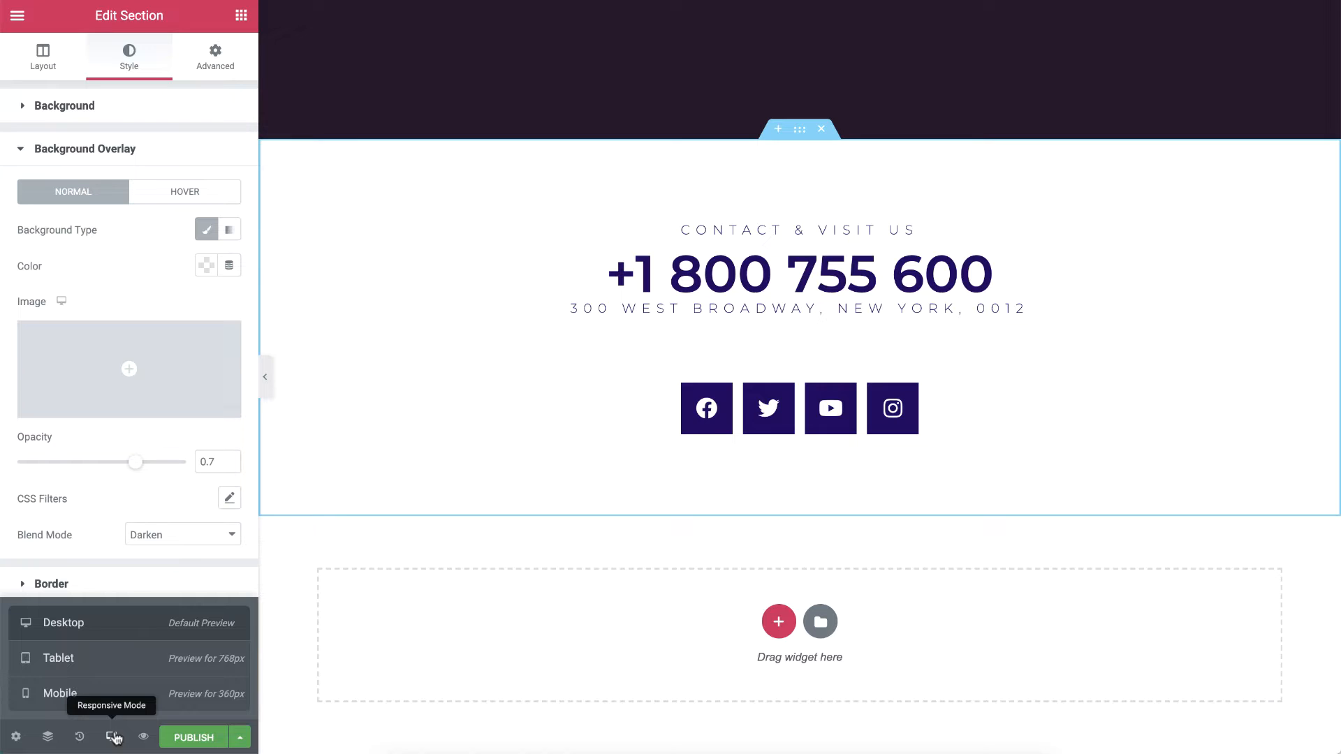
left_click(60, 694)
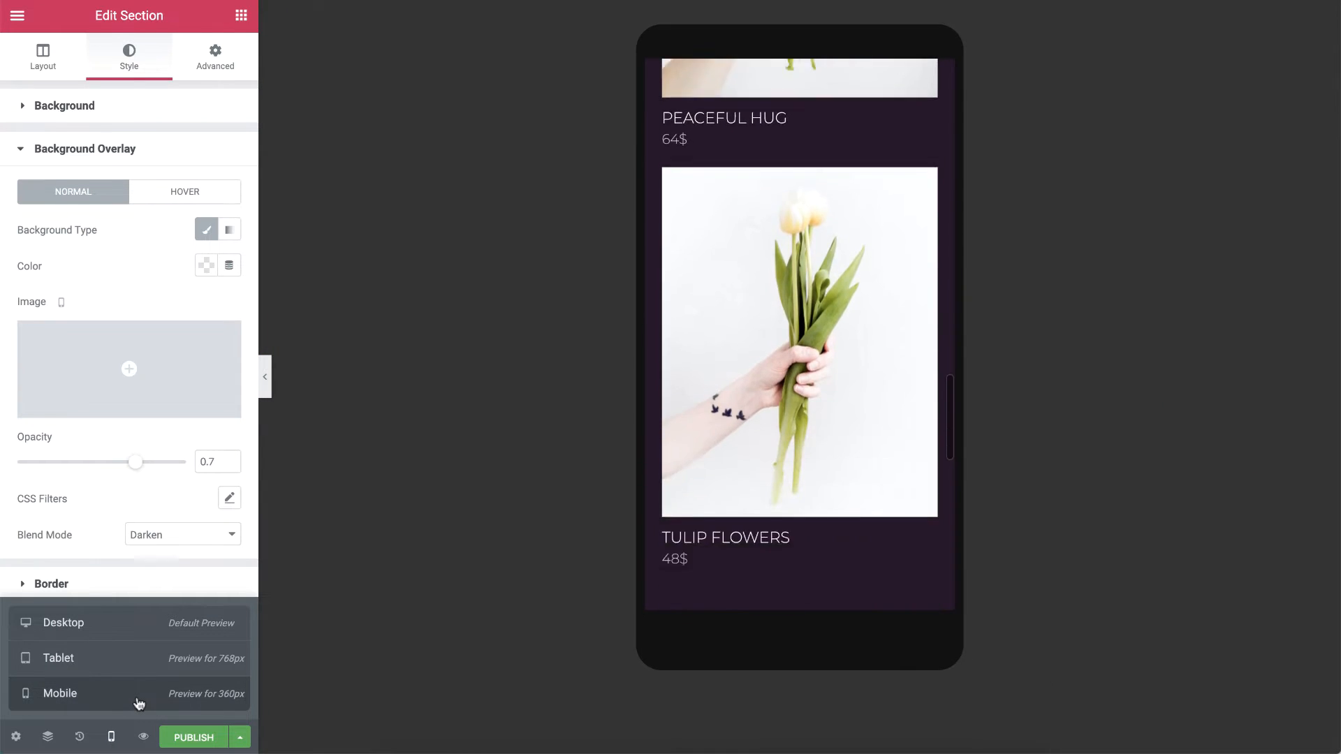
scroll("down", 3)
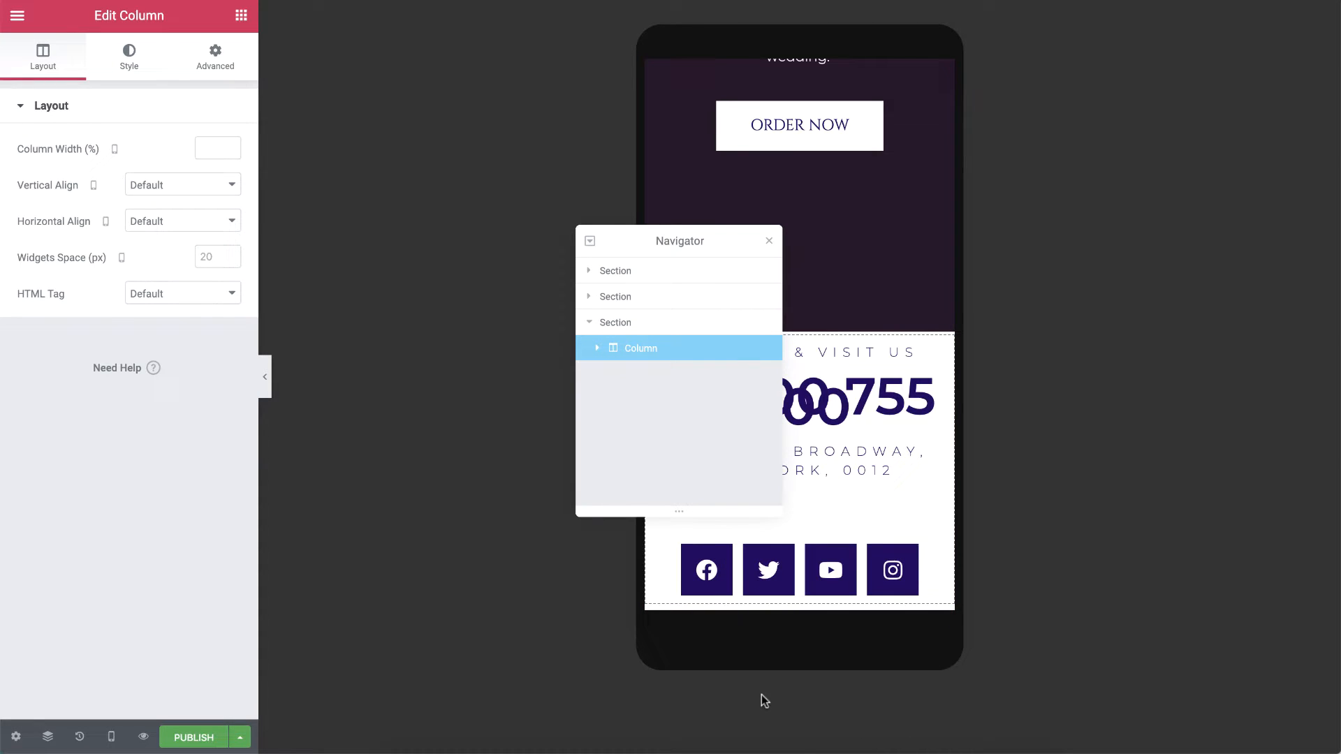
Step: Move the Navigator aside, rename the first section 'Hero Section' and expand its column's widgets
left_click_drag(679, 240, 1141, 229)
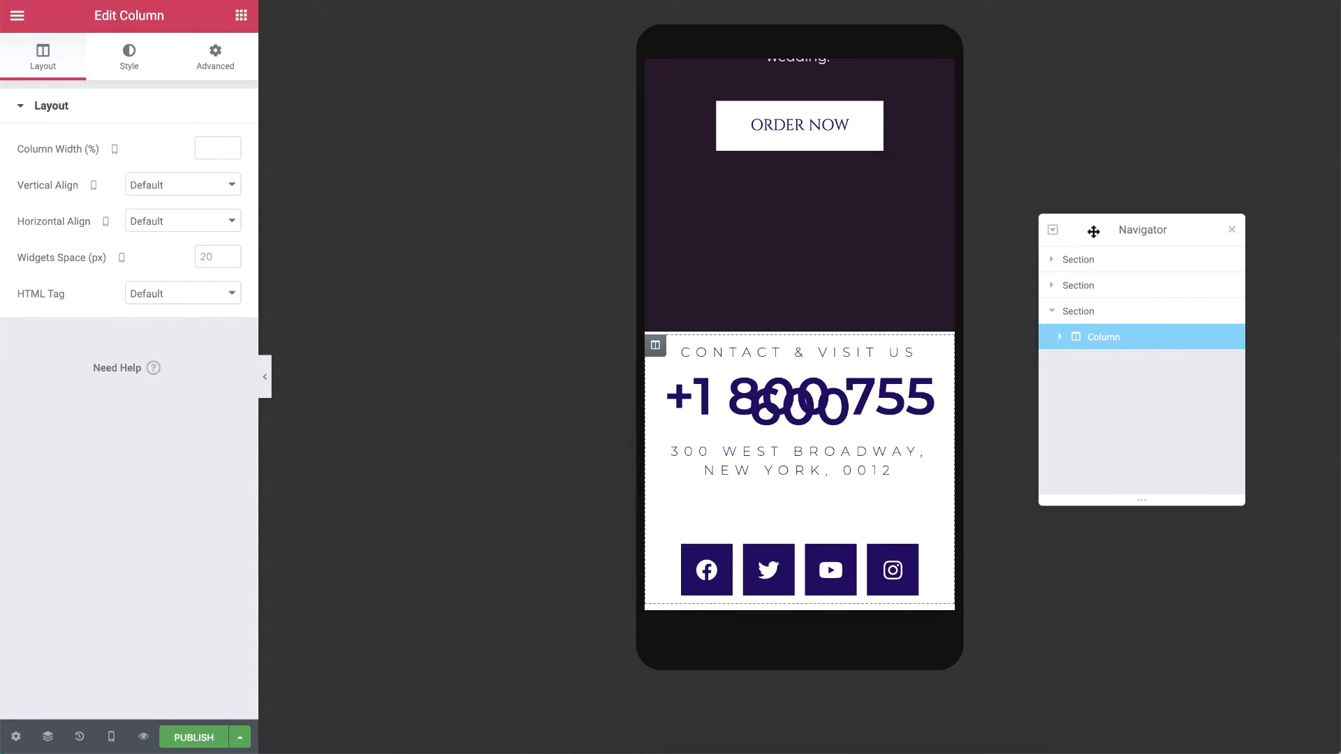
left_click(1078, 259)
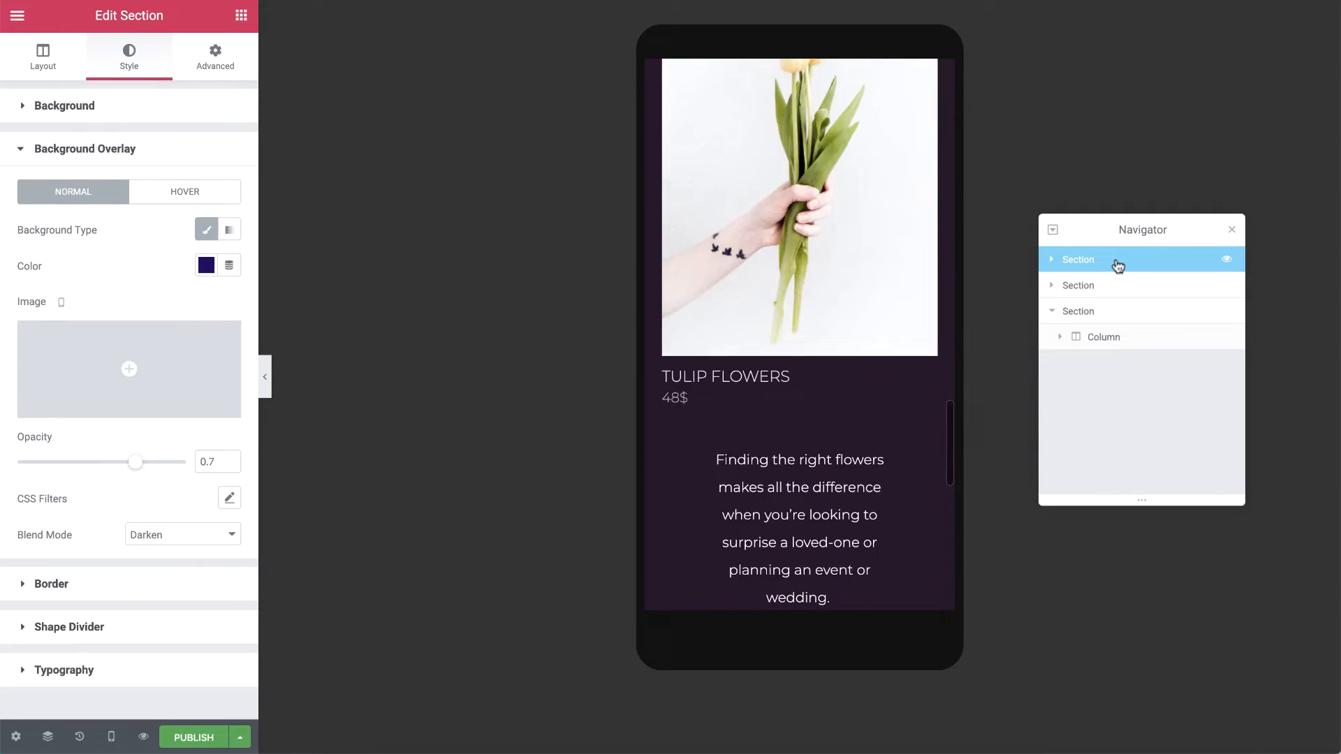
left_click(1080, 259)
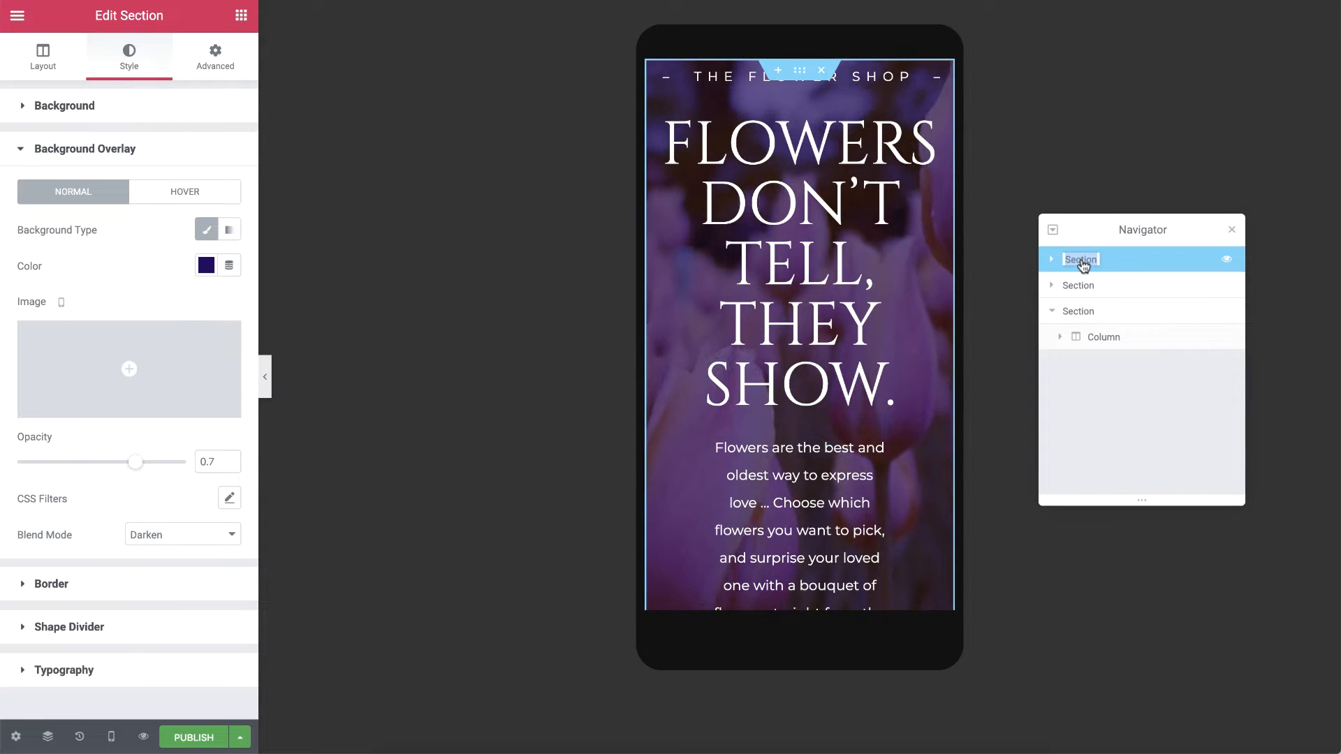
type("Hero Section")
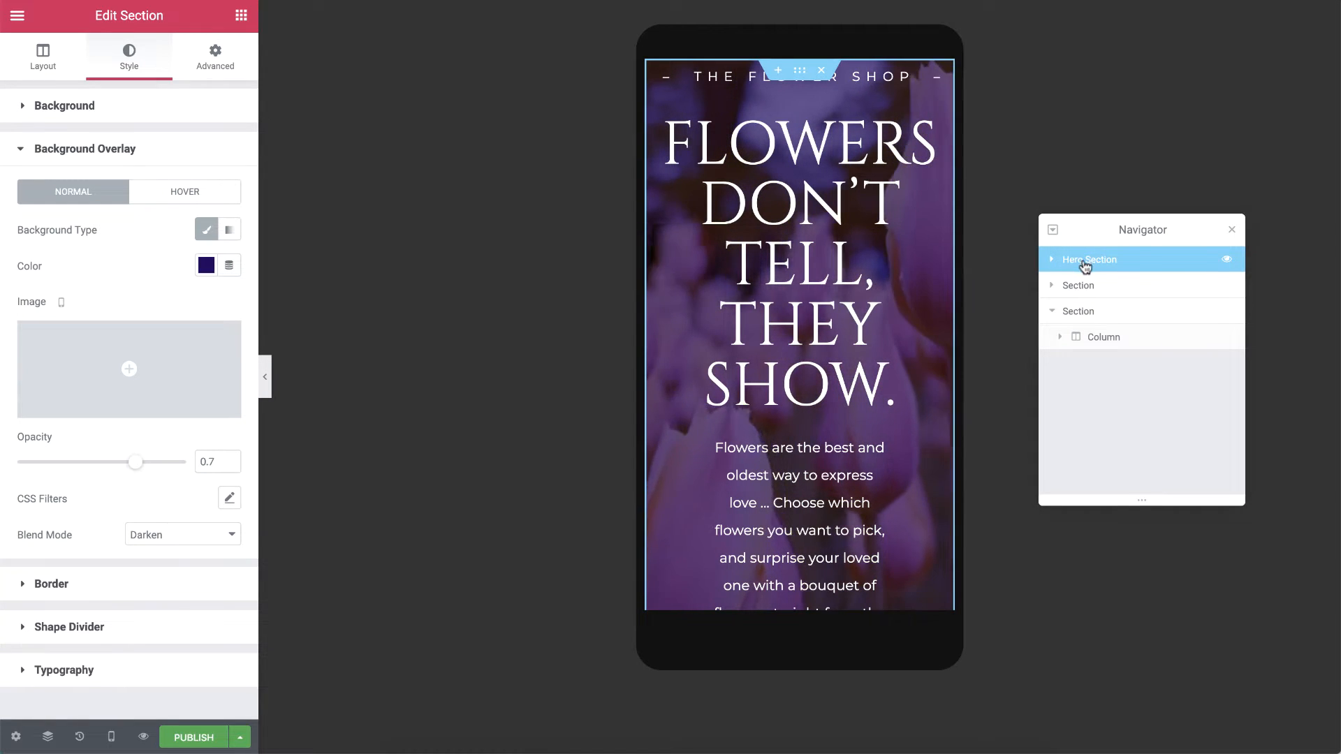
left_click(1052, 259)
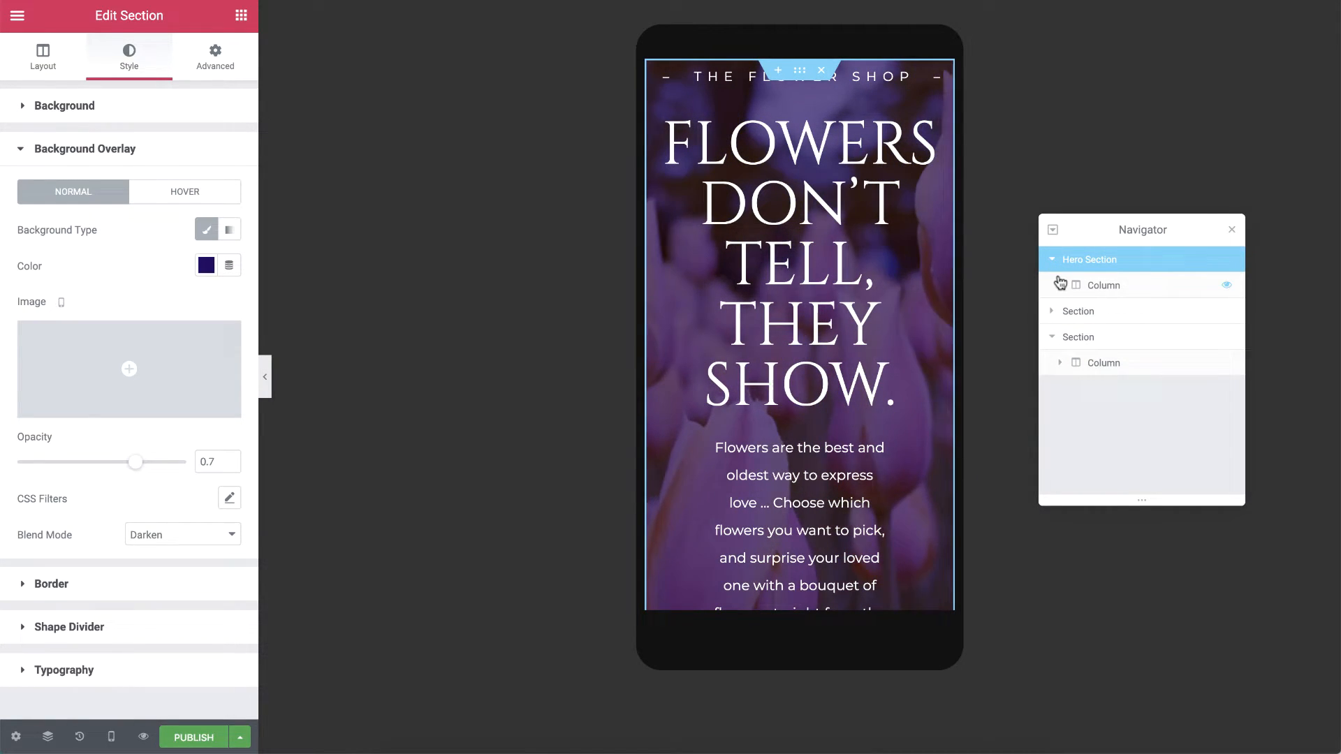
left_click(1061, 285)
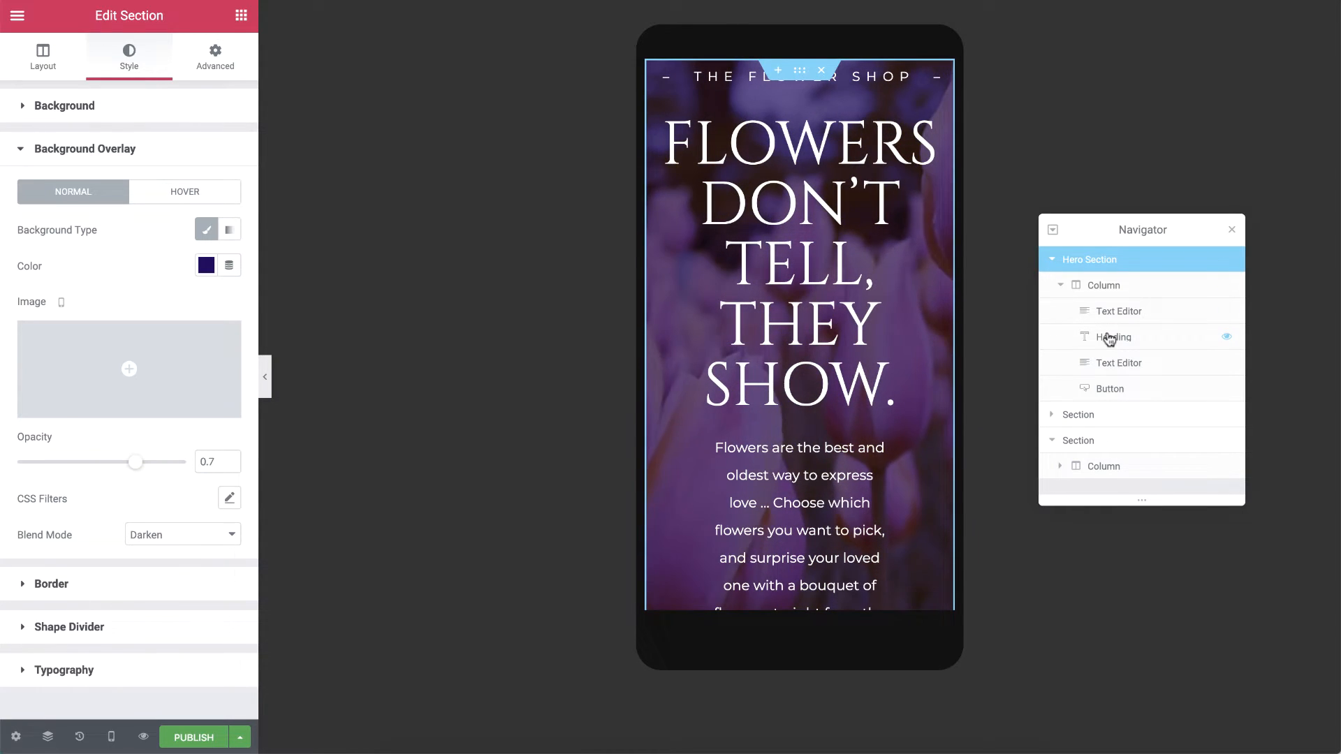
Step: Set the hero heading's mobile typography size to 45 px
left_click(1113, 338)
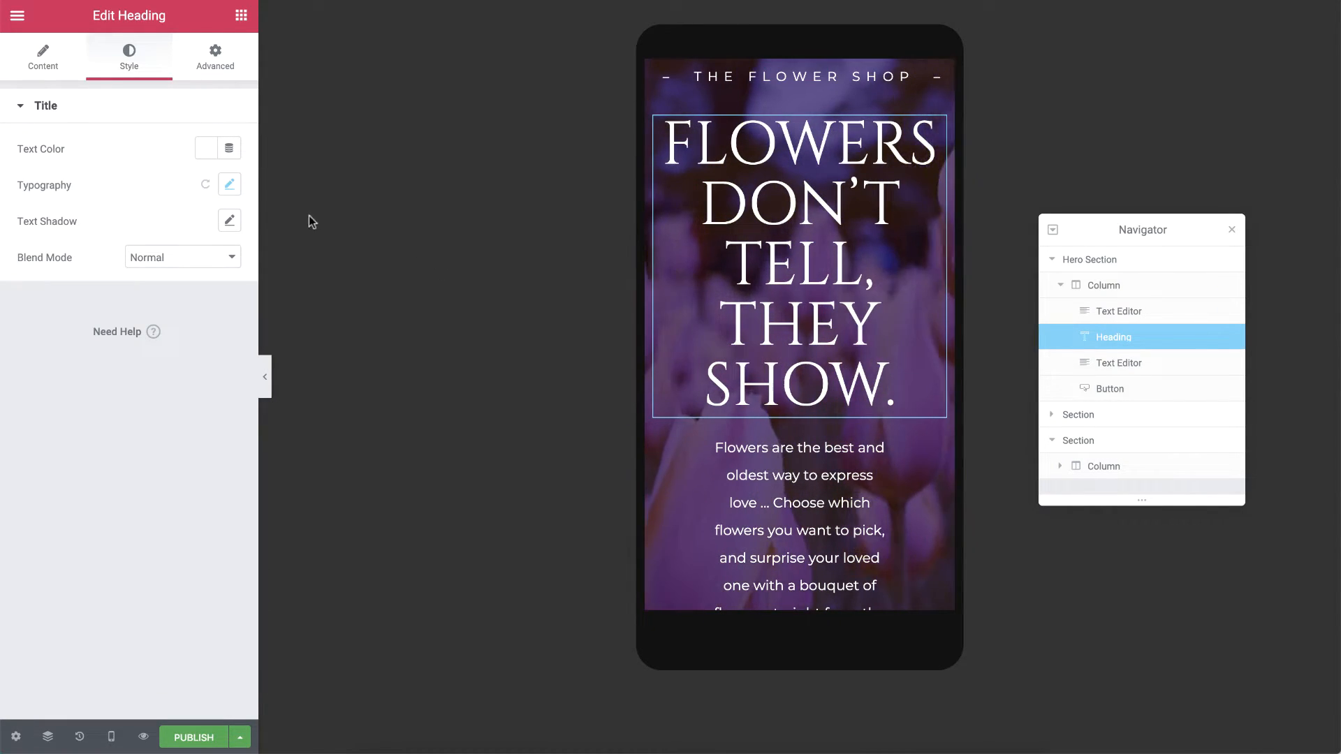
left_click(230, 184)
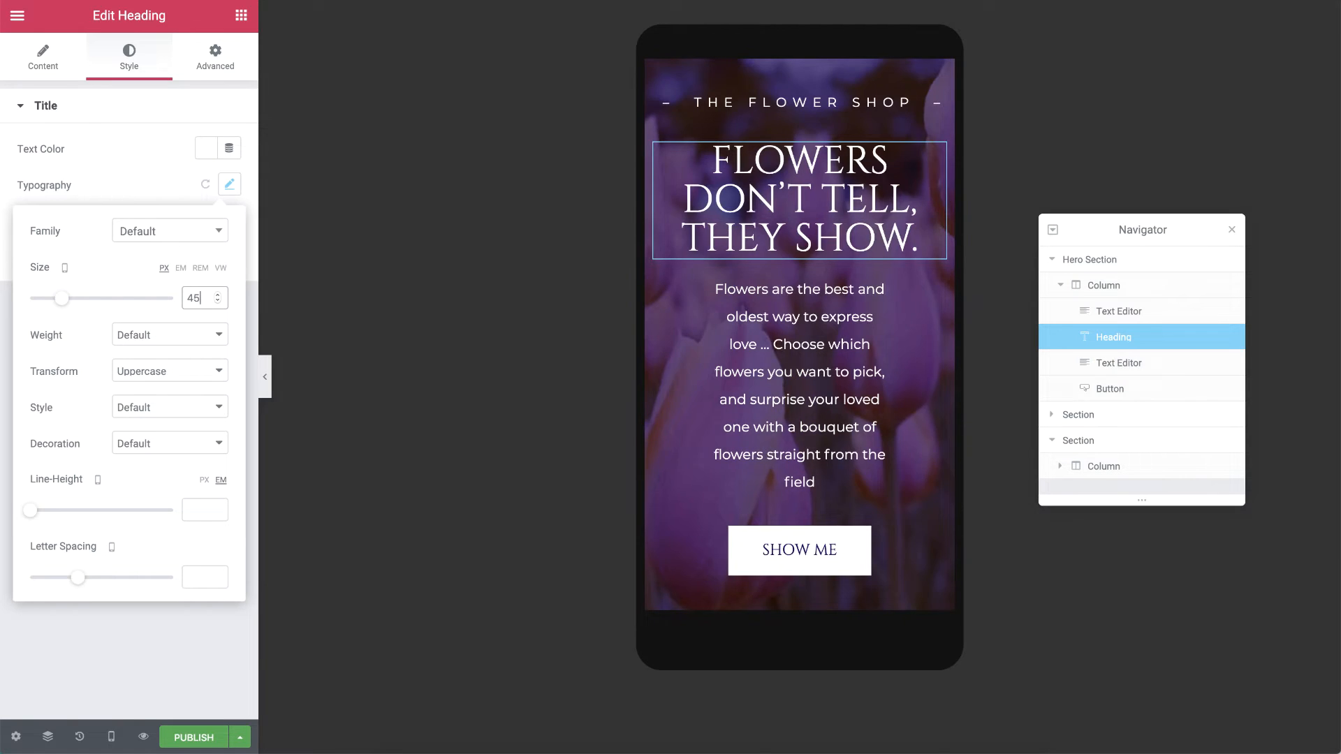
mouse_move(64, 268)
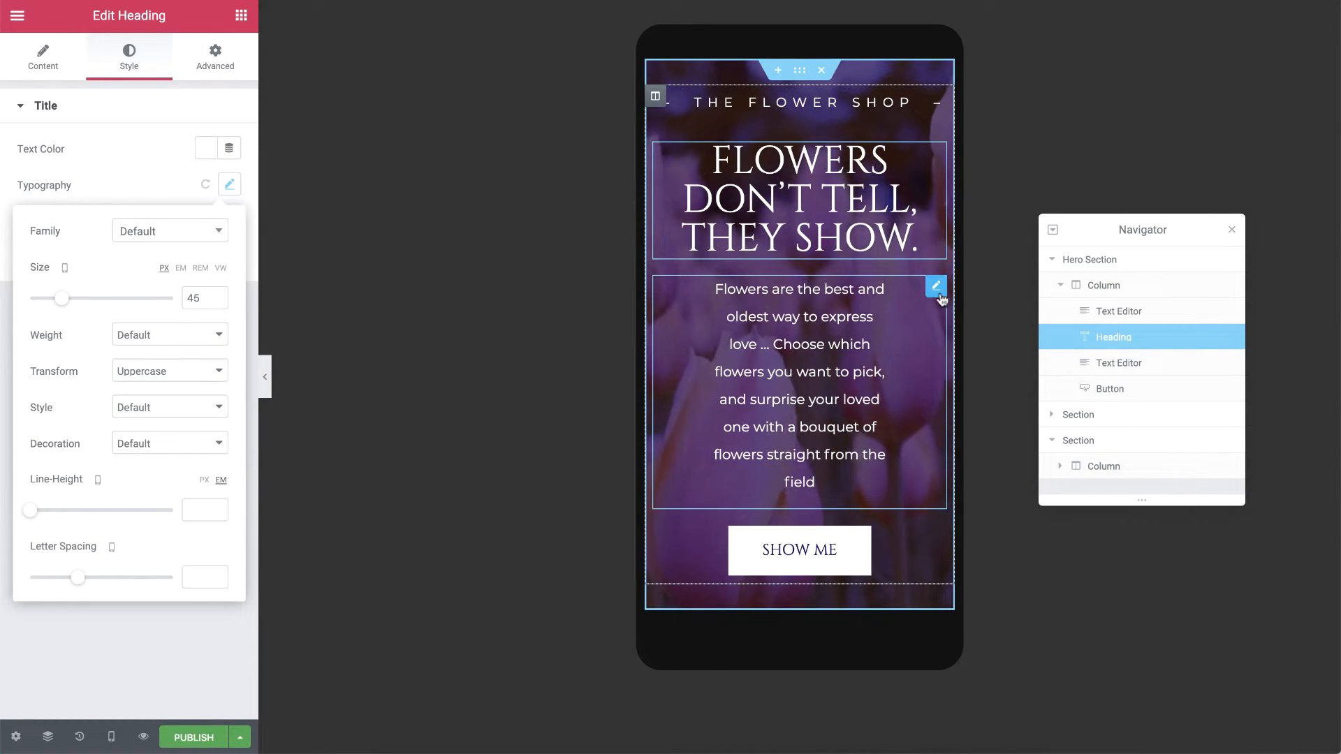
Step: Give the hero paragraph 10 px left and right padding on mobile
left_click(1119, 363)
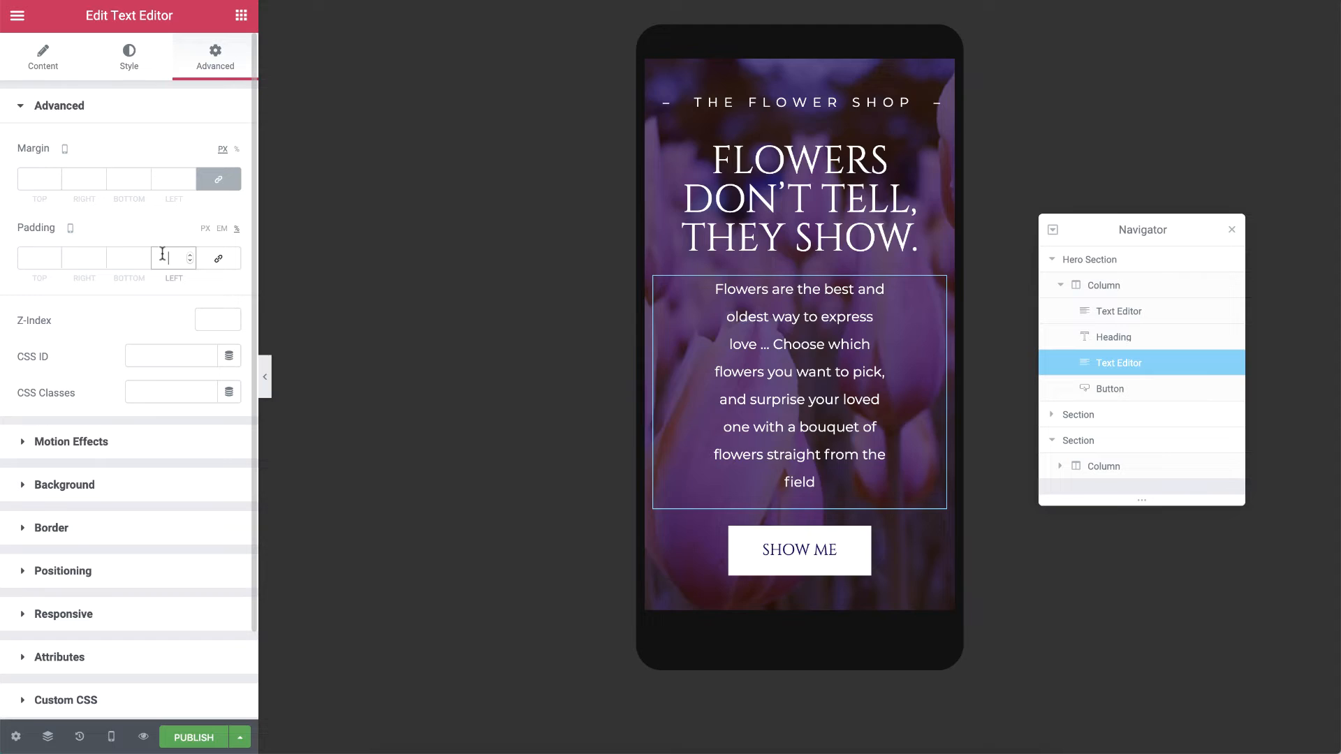
type("10")
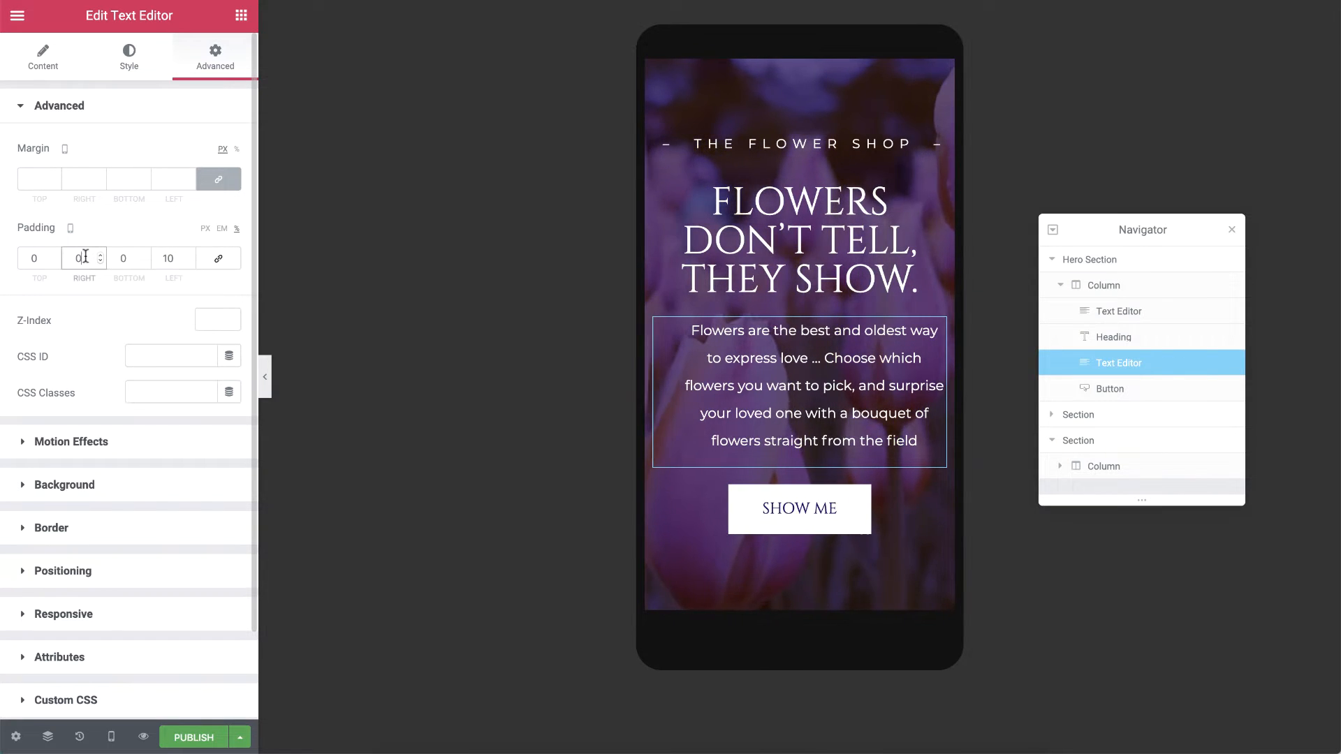
type("10")
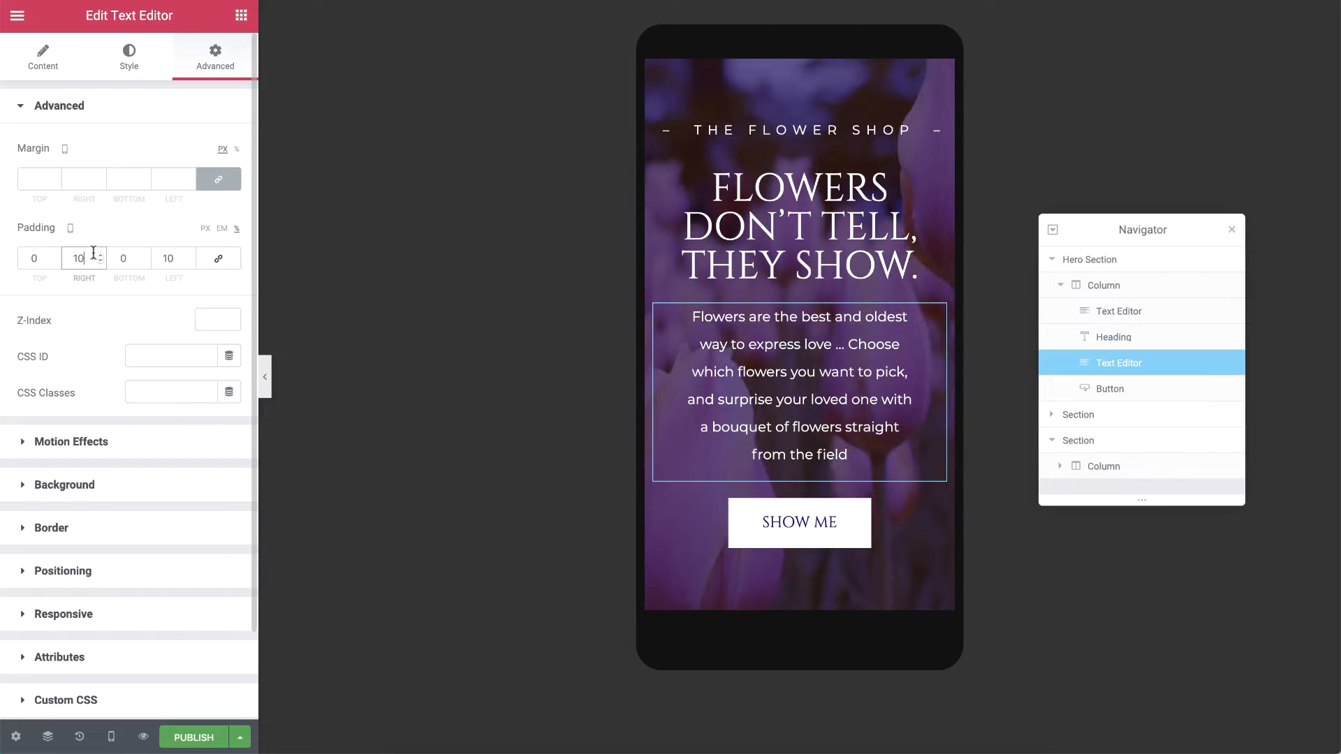
left_click(1080, 415)
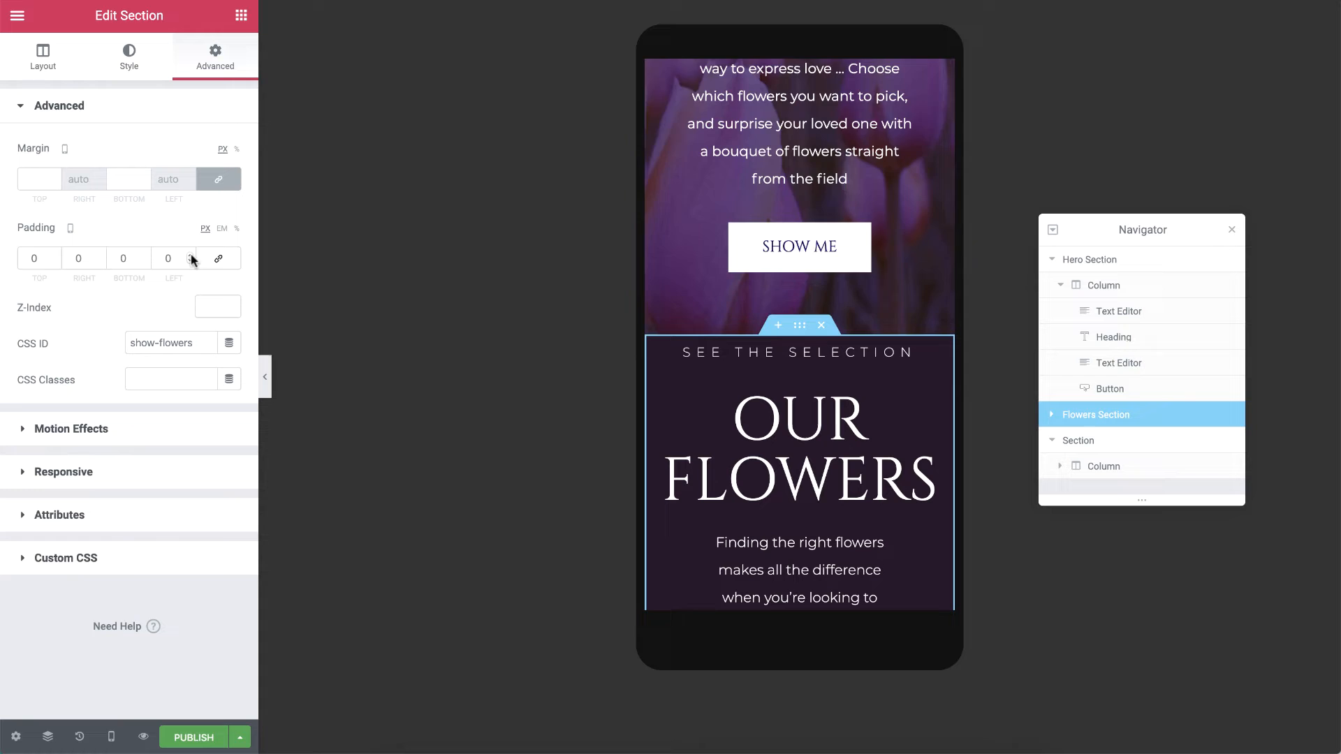
Step: Set the Flowers Section's mobile top and bottom padding to 80 px
type("80")
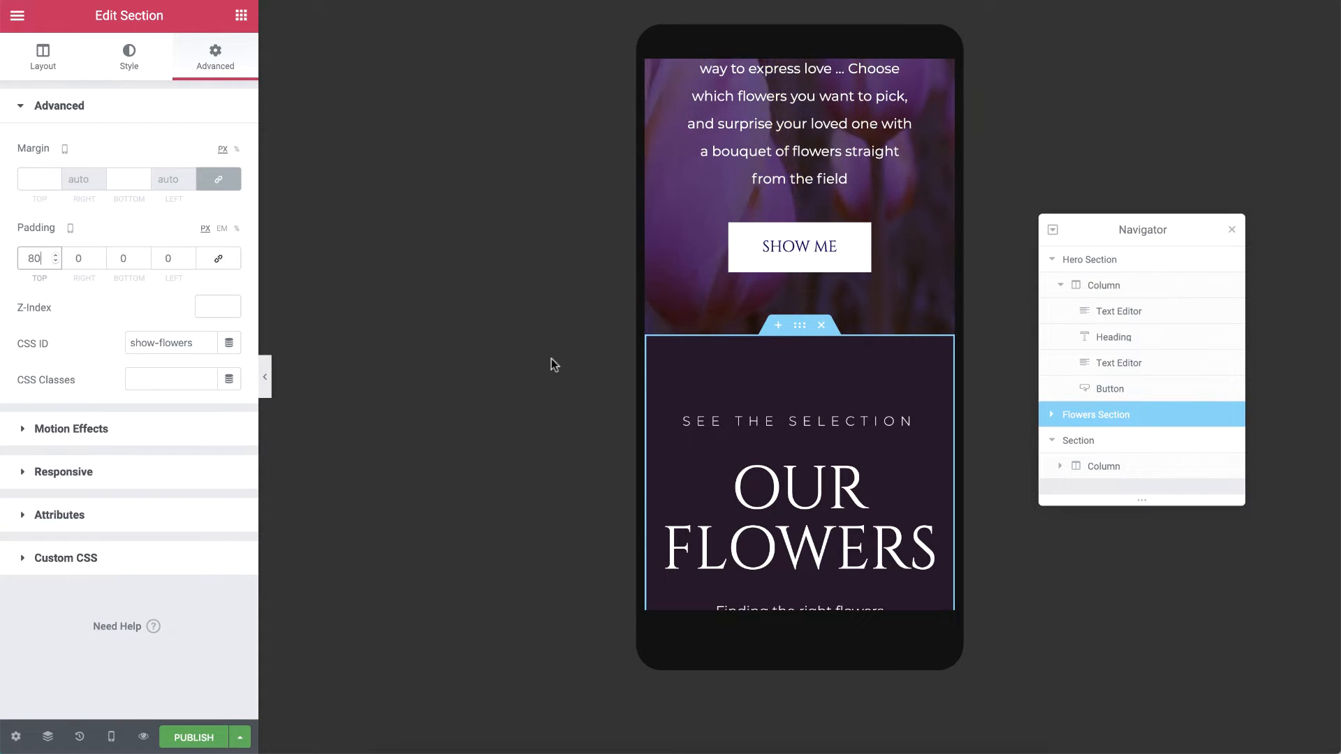
scroll("down", 3)
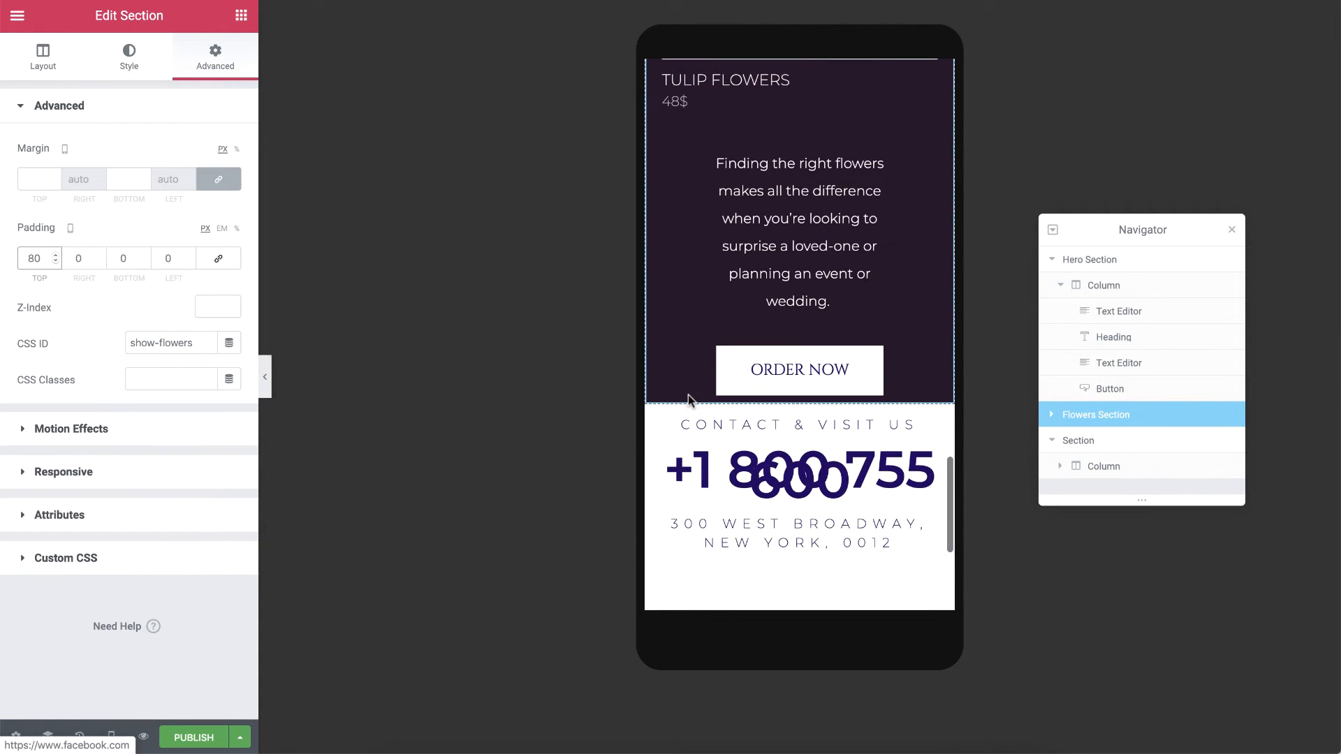
left_click(125, 257)
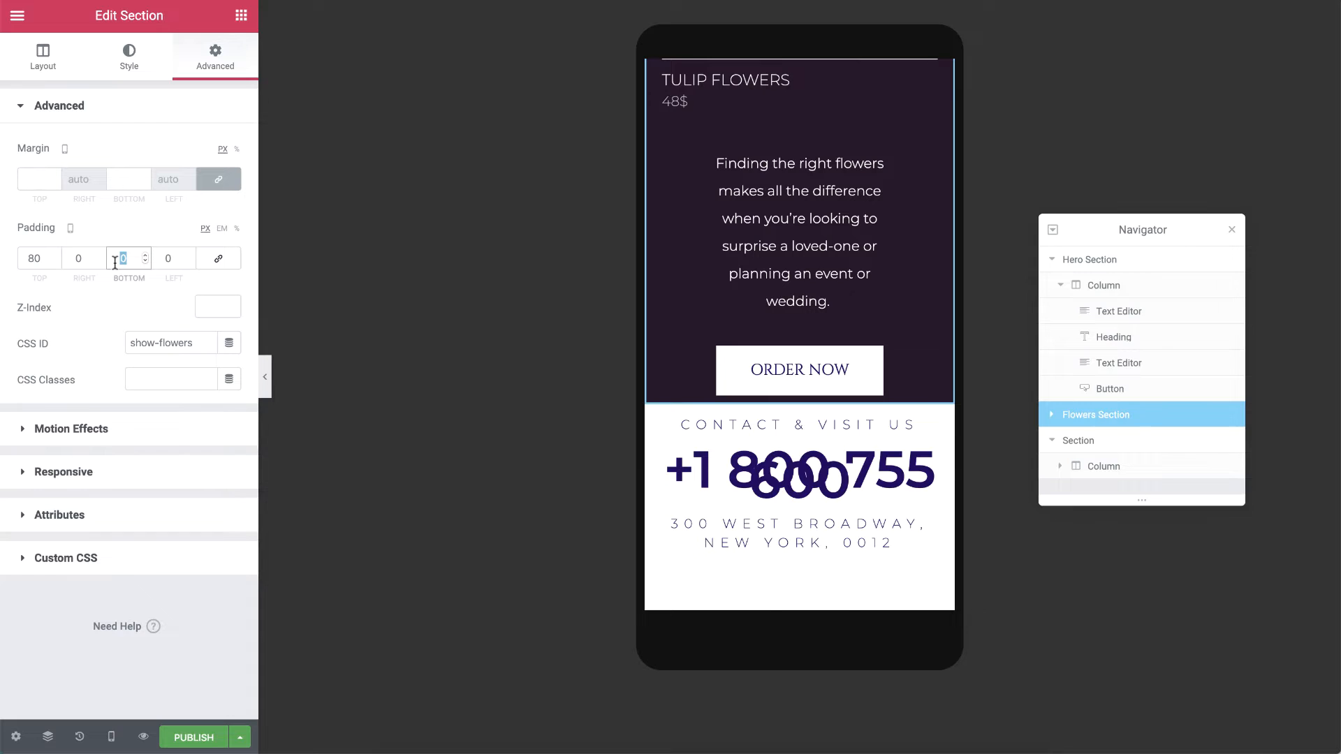
type("80")
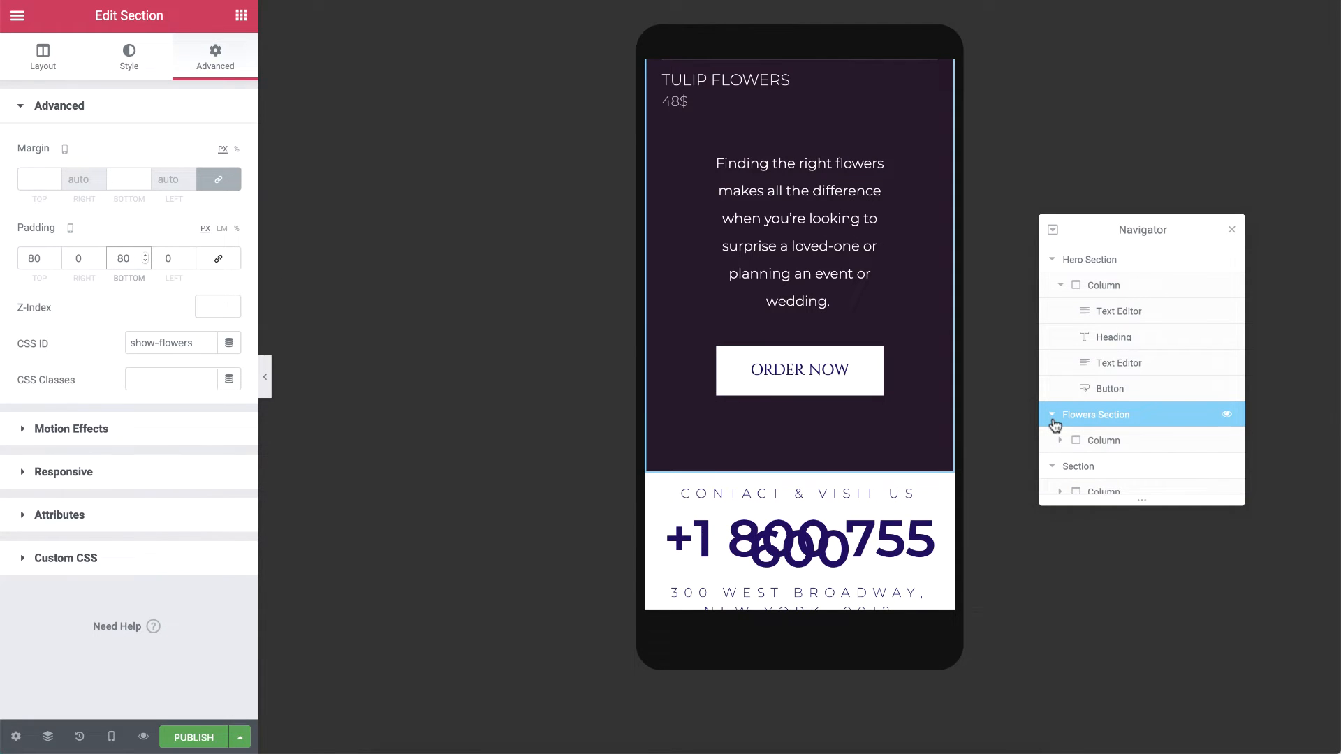
scroll("down", 3)
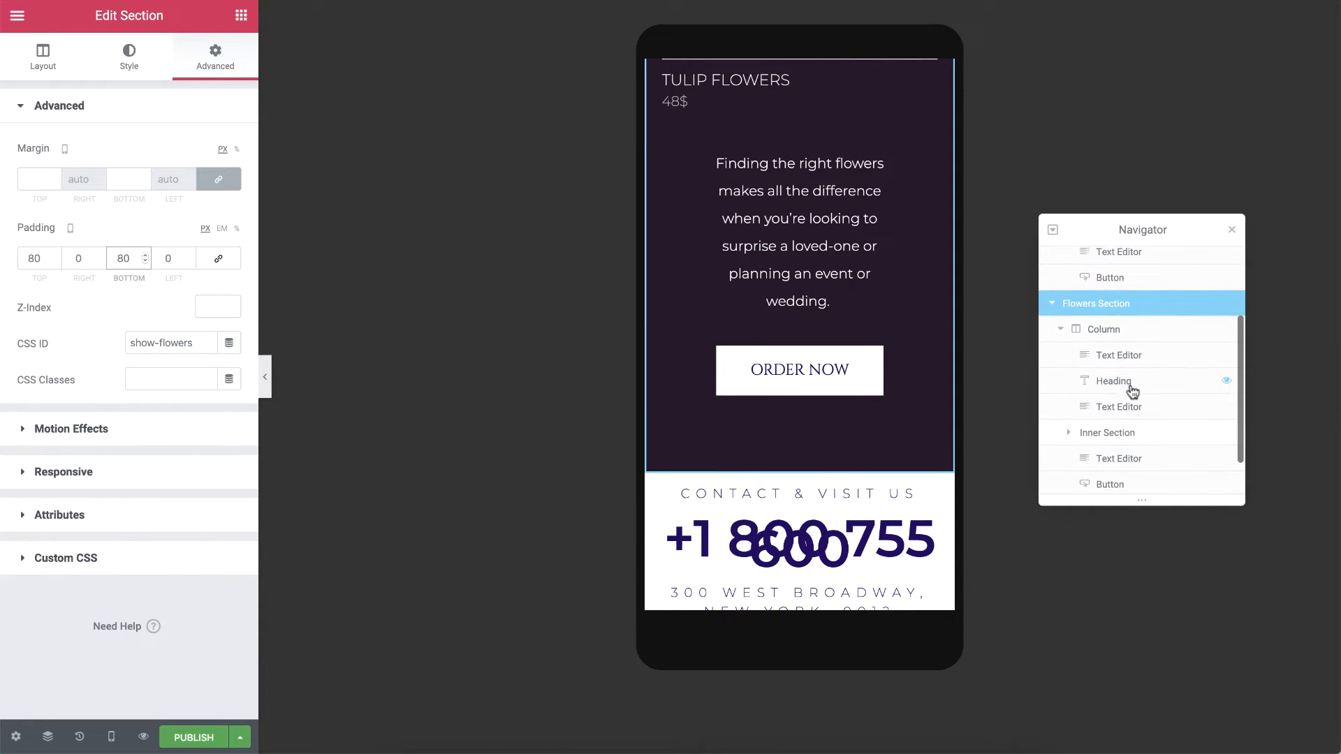
Step: Set the Our Flowers heading's mobile font size to 45 px
left_click(1128, 381)
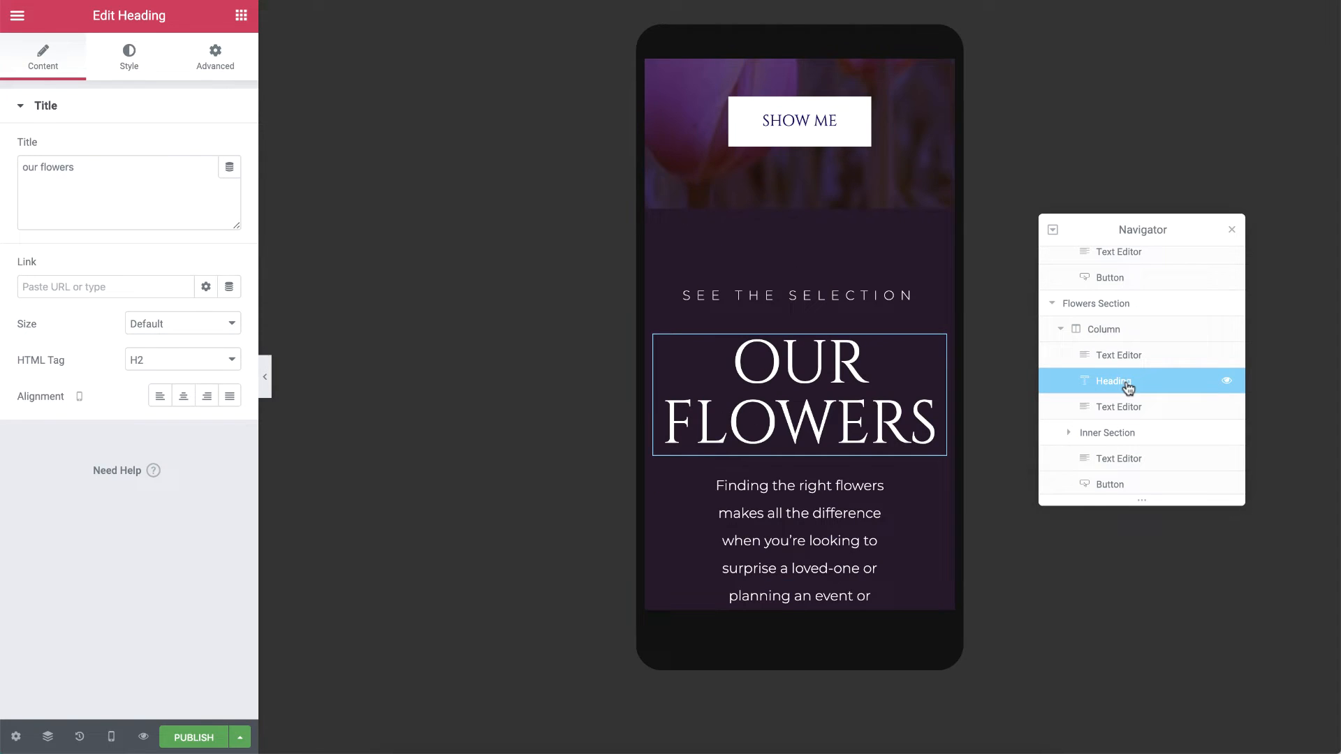
left_click(129, 55)
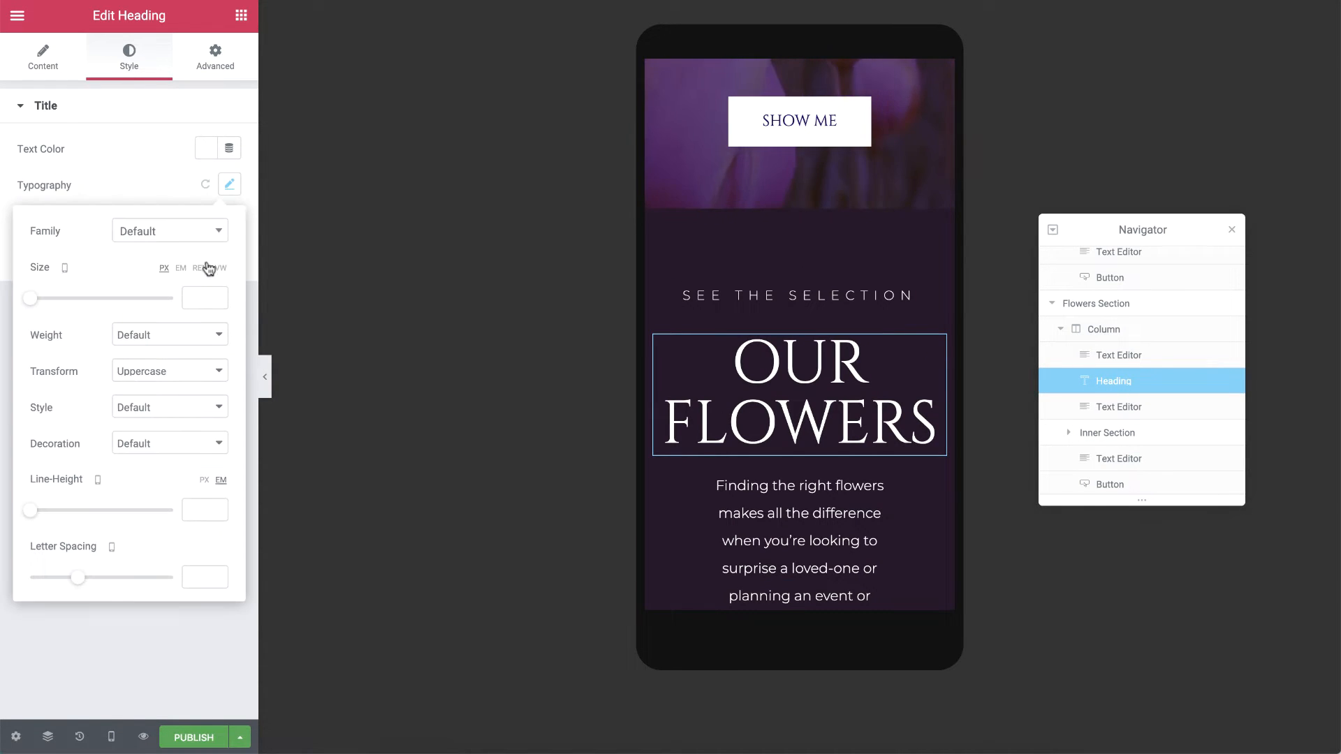
type("45")
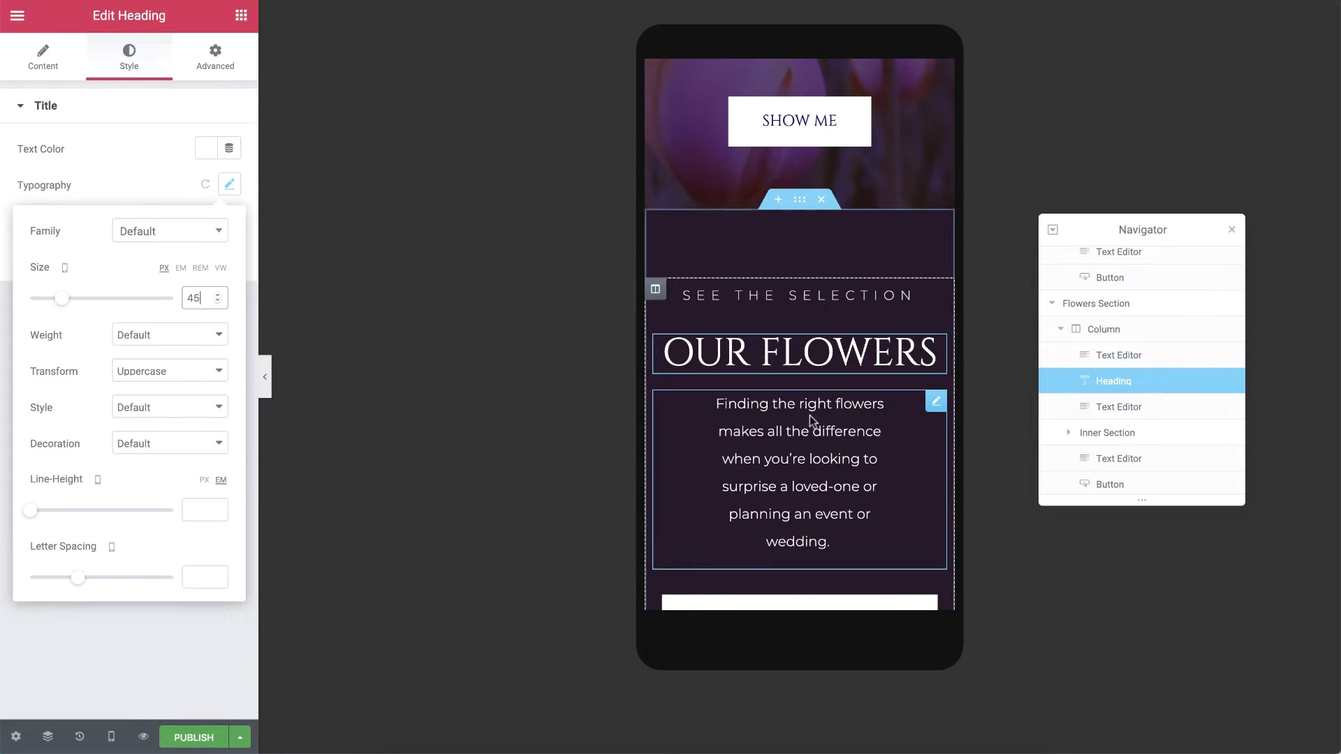
Step: Add 10 px mobile padding to the Our Flowers intro and Tulip Flowers paragraphs
left_click(1119, 407)
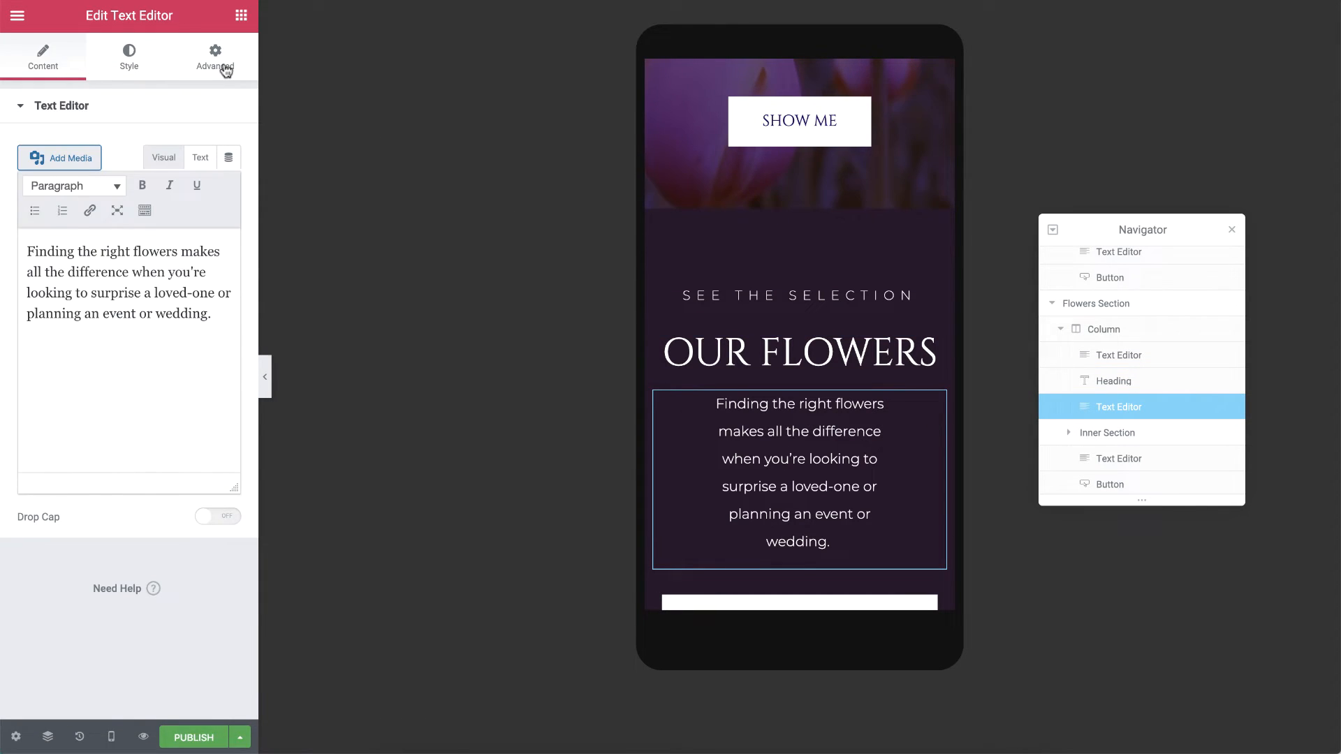
left_click(215, 57)
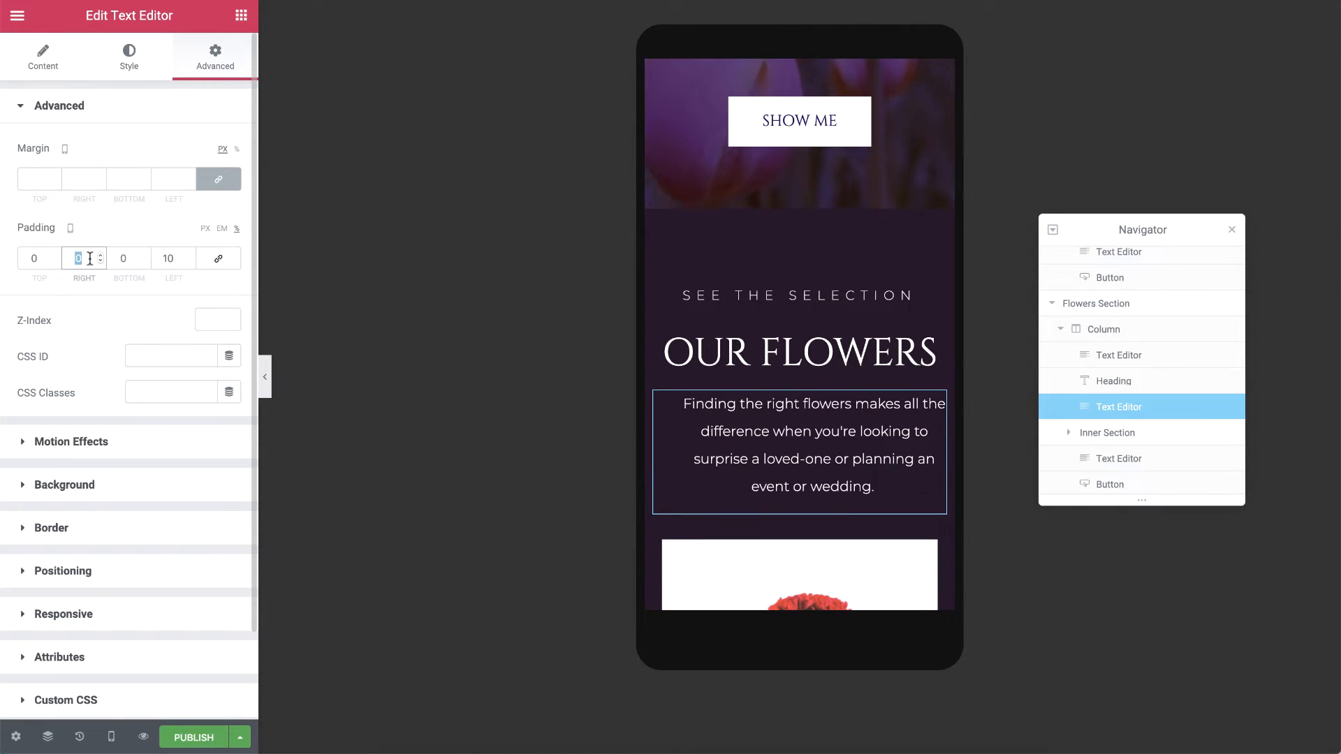
type("10")
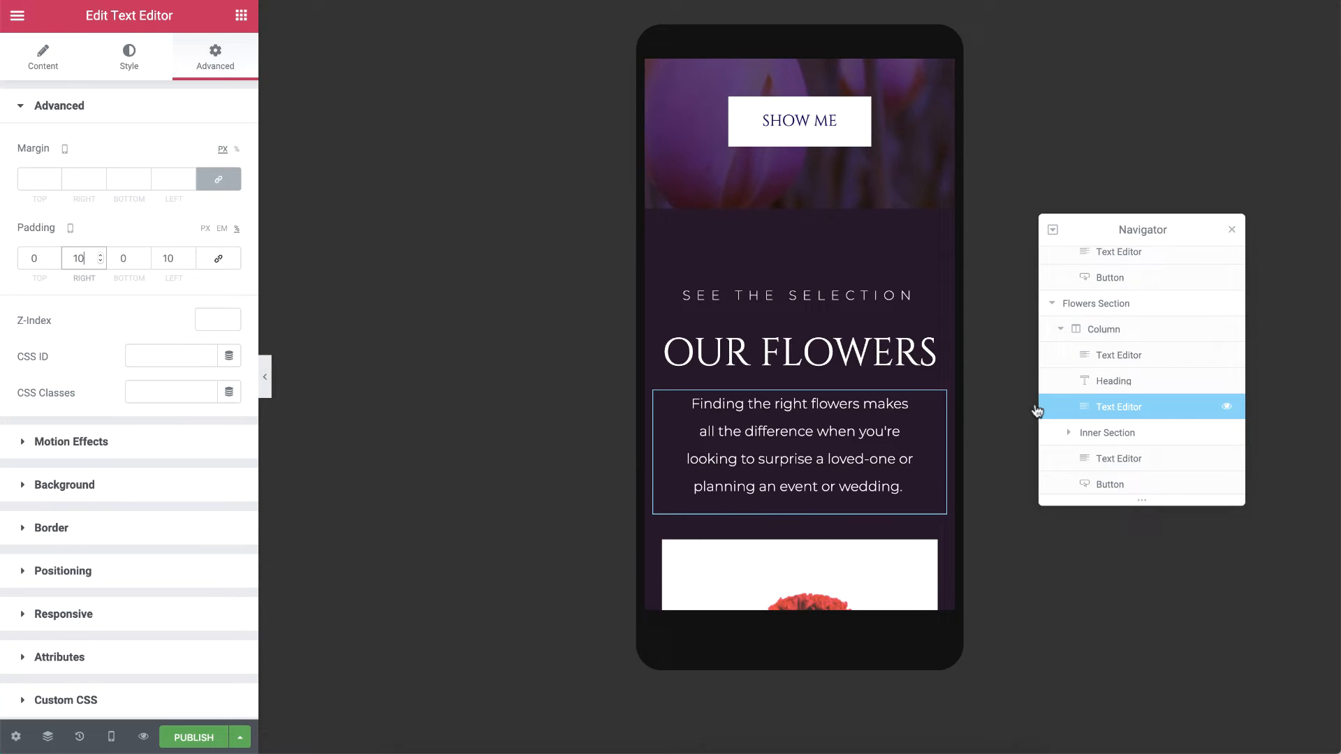
left_click(1127, 459)
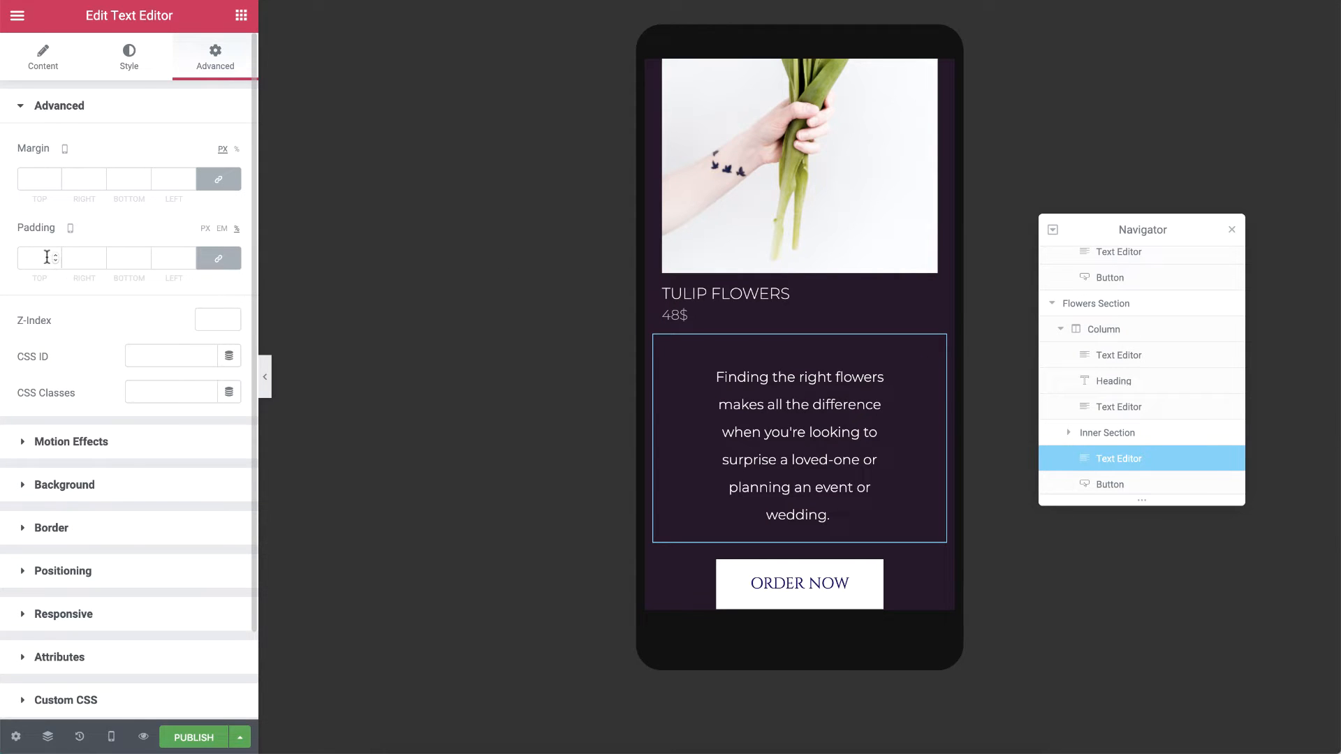
type("10")
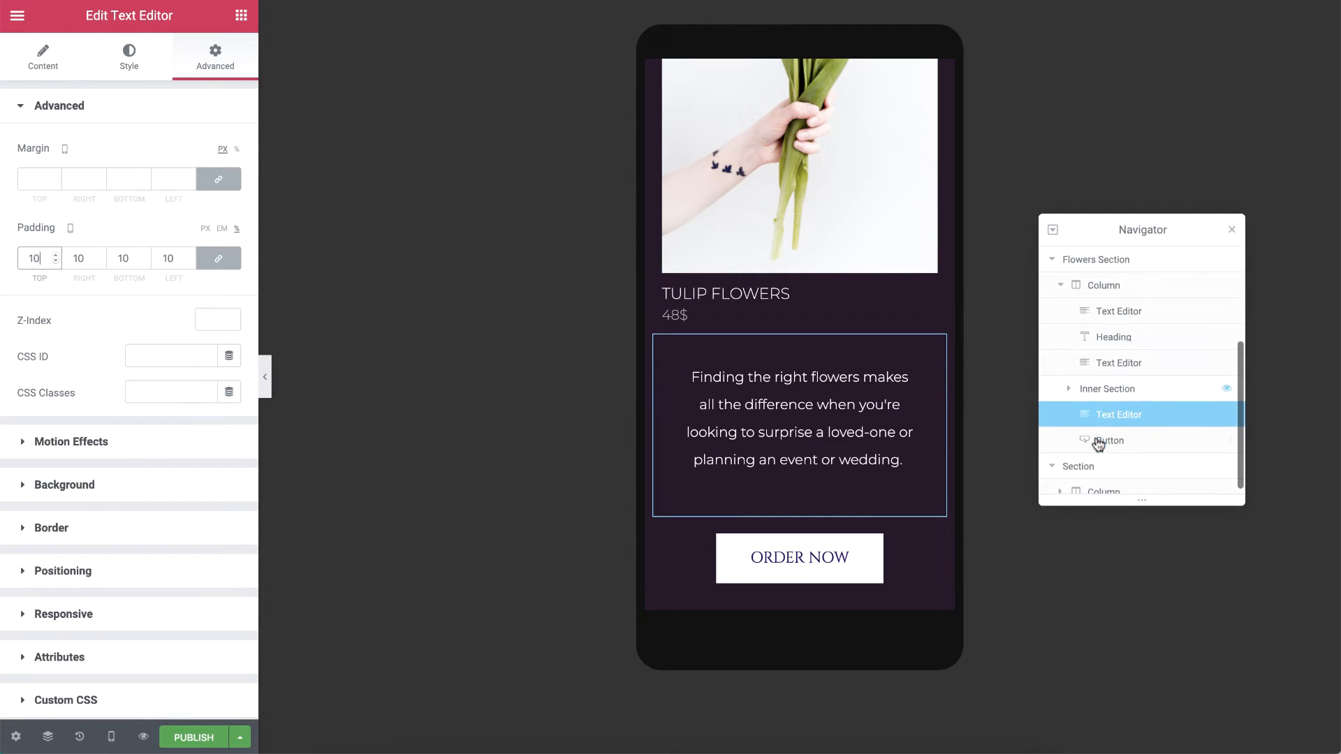
left_click(1078, 466)
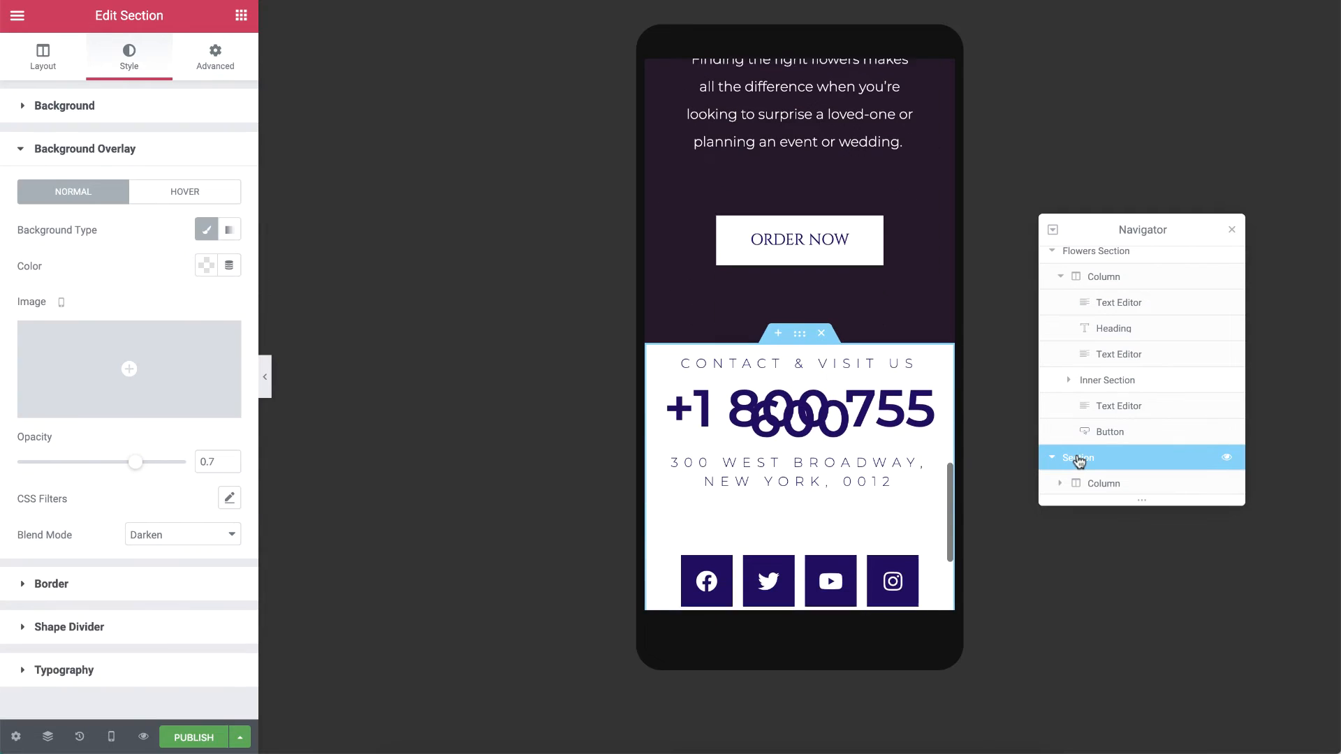
Step: Shrink the phone number's mobile typography size to 35 px
scroll("down", 3)
type("Contact ")
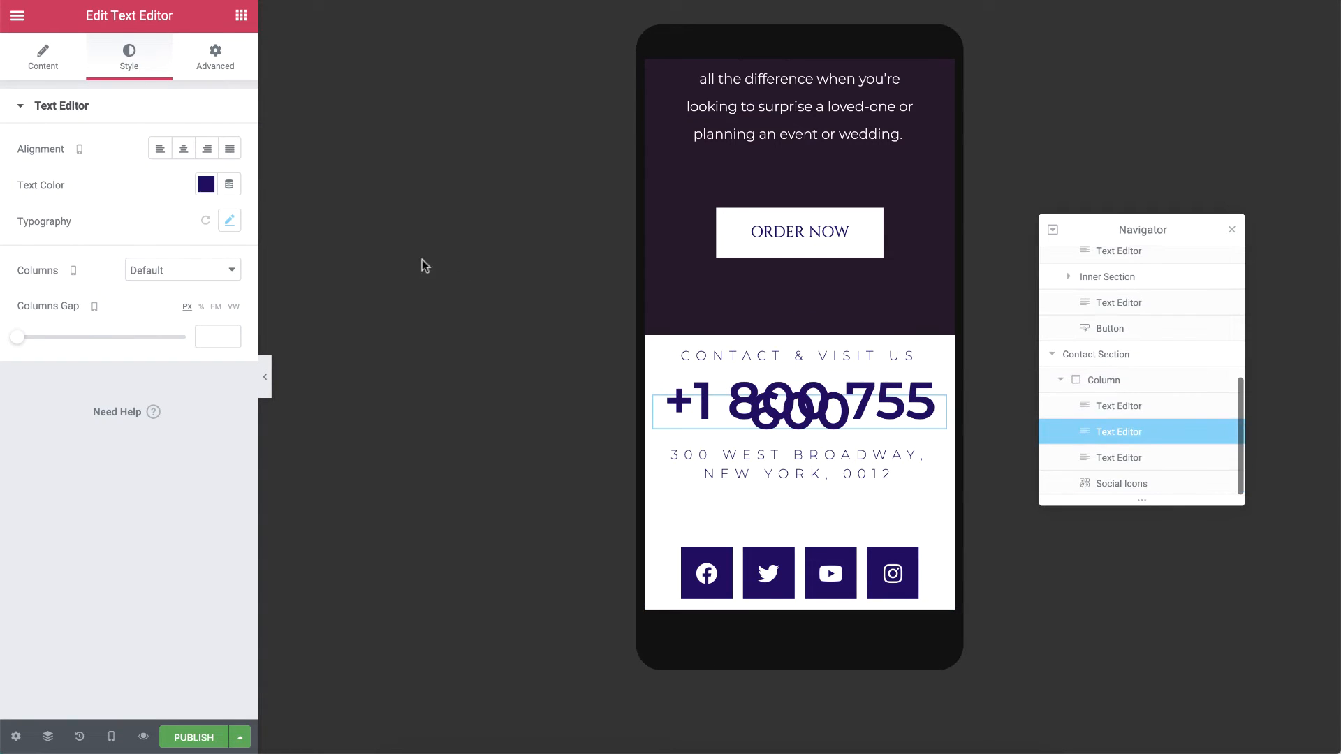
left_click(230, 220)
type("35")
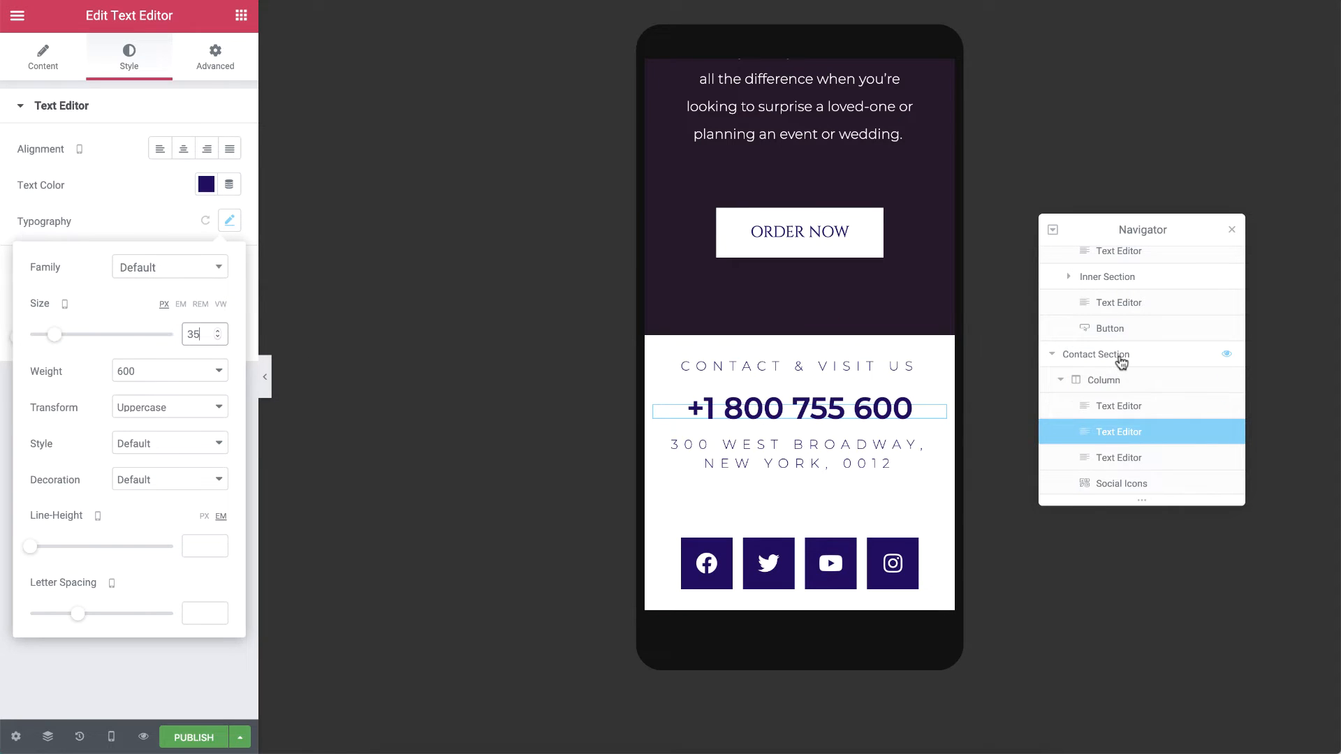
Step: Set the Contact Section's mobile padding to 80 px top and bottom
left_click(1096, 354)
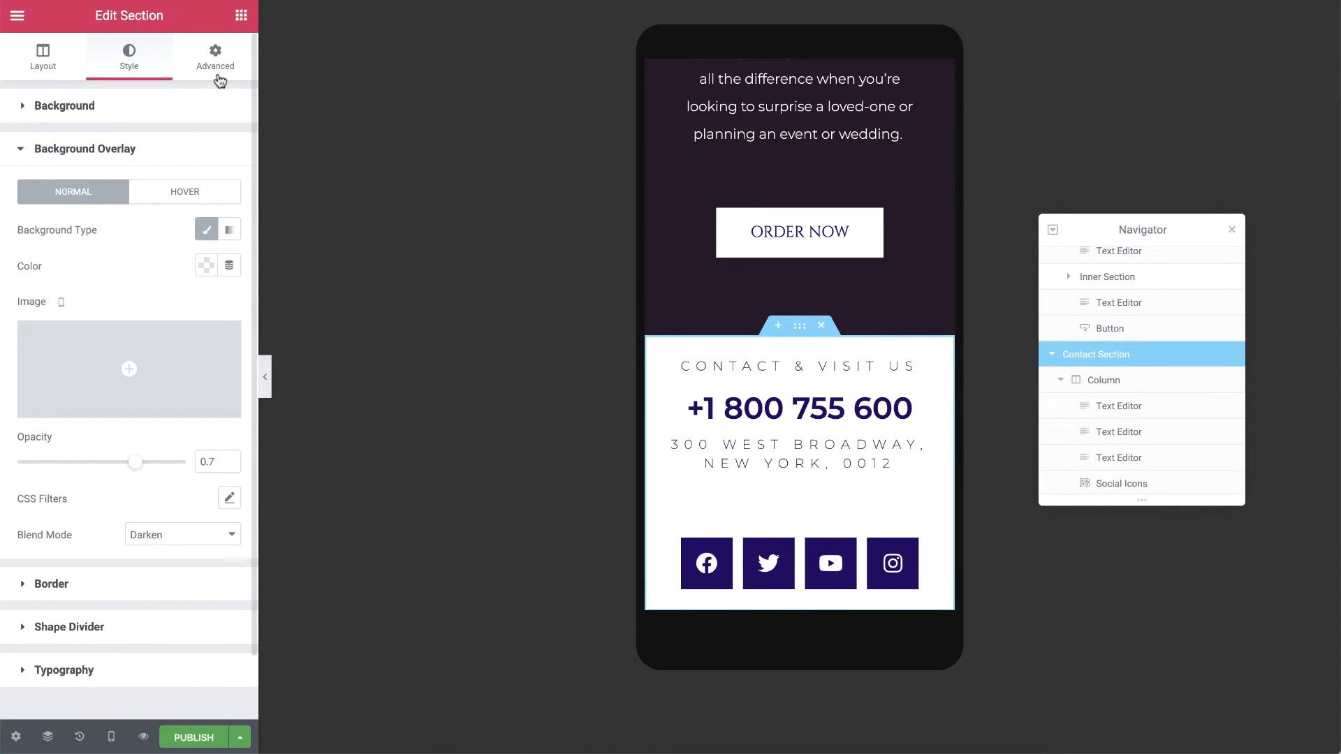
left_click(215, 55)
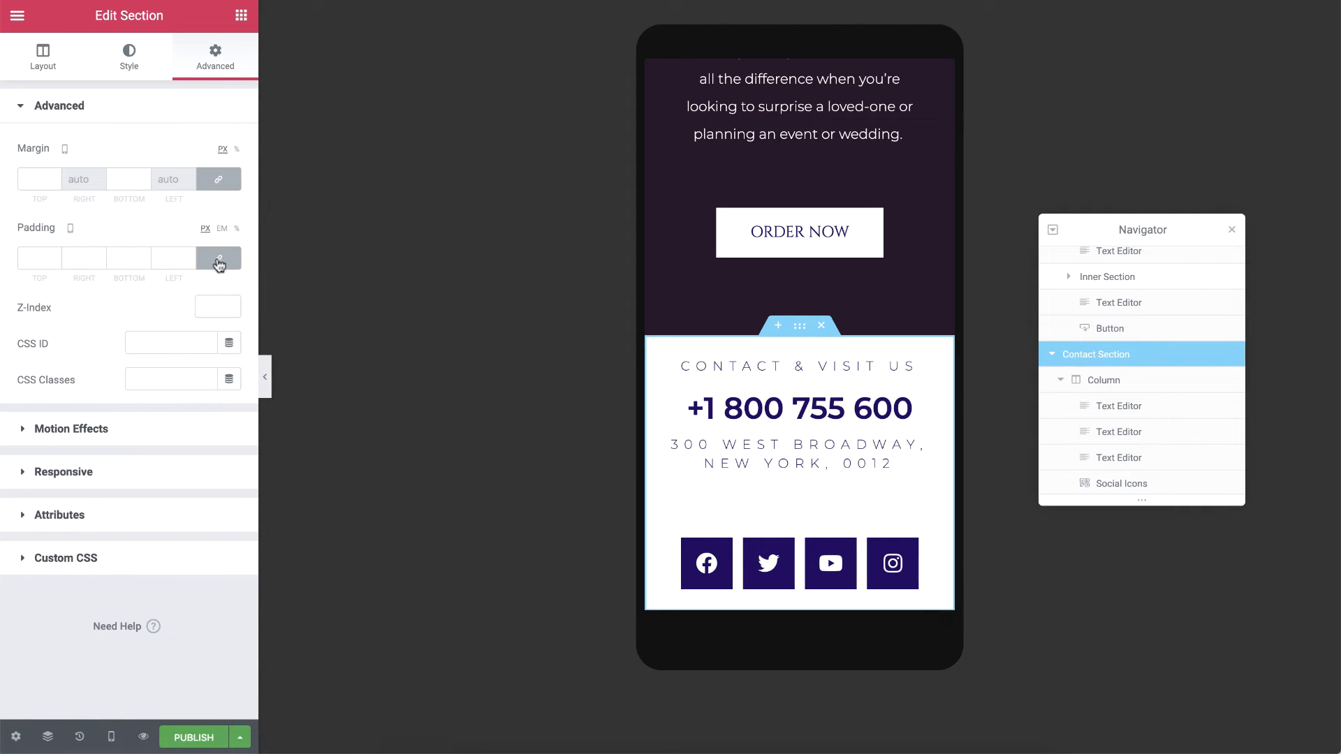
type("80")
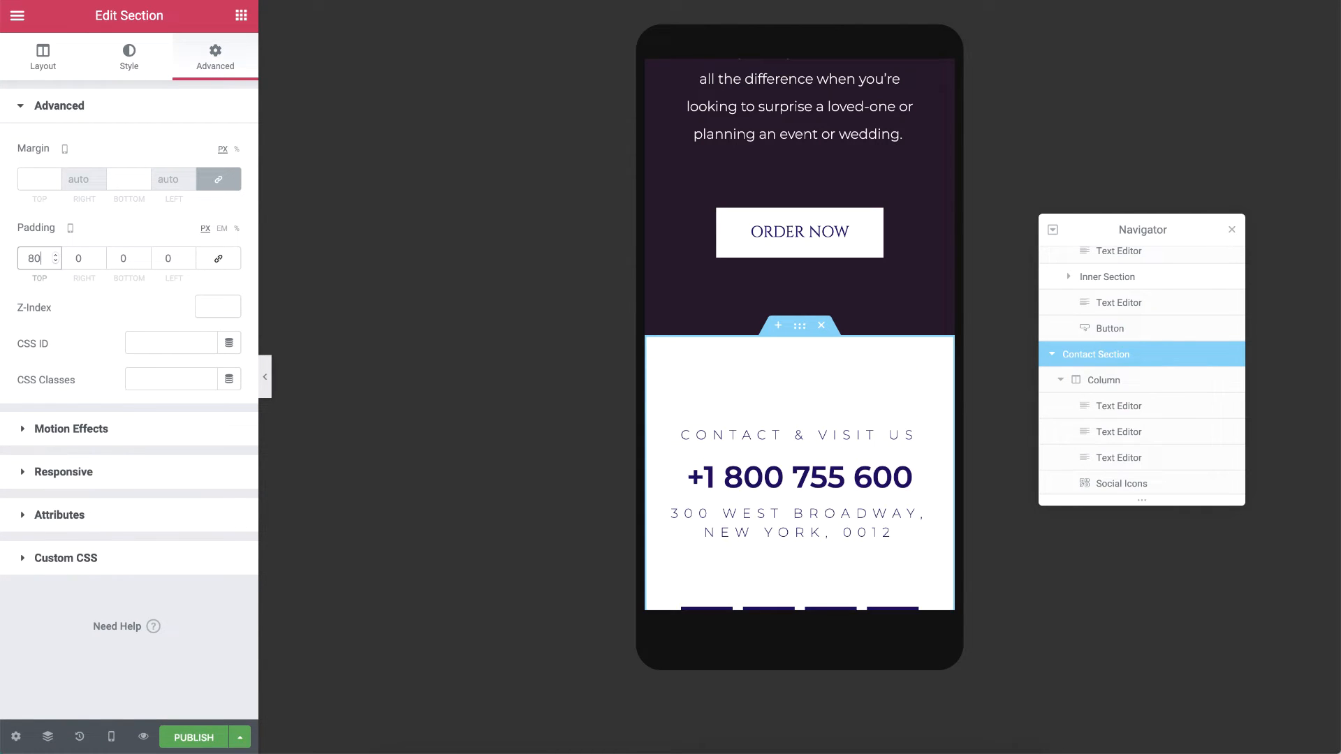
left_click(124, 258)
type("80")
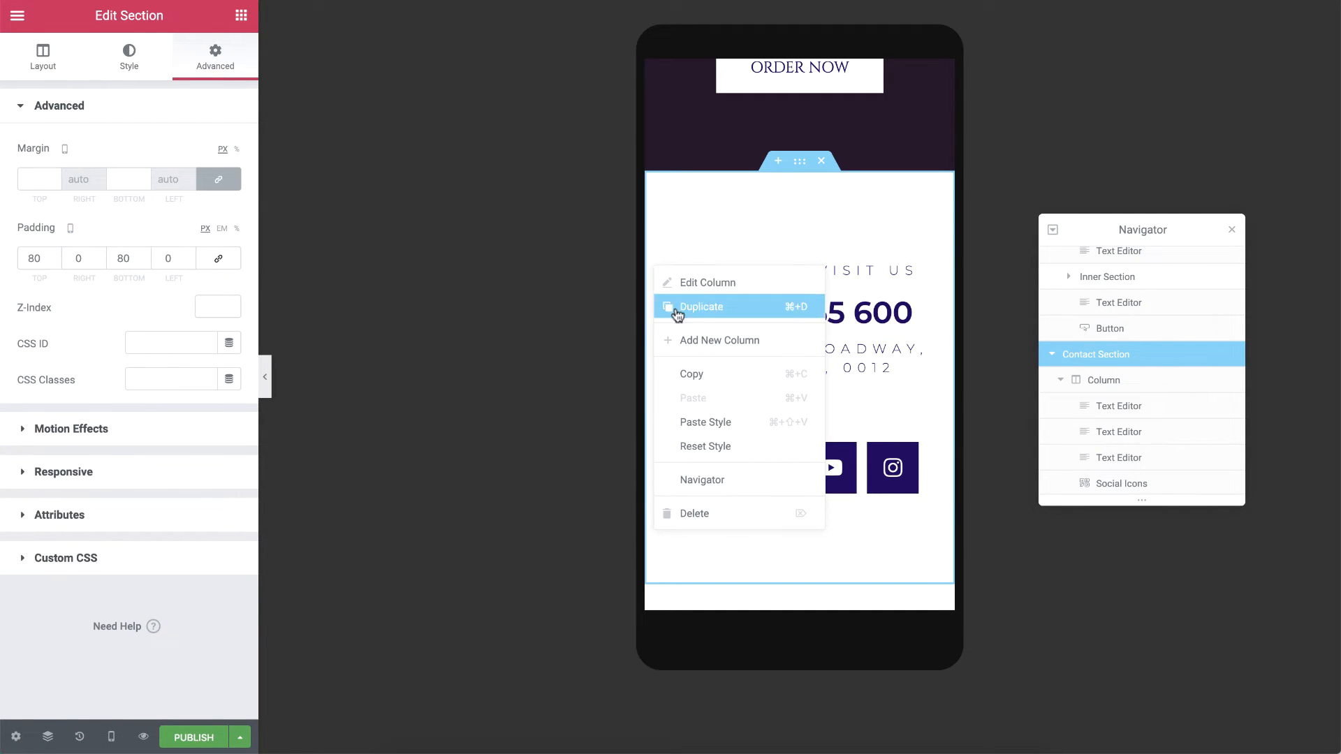
Step: Add a second Contact Section column holding the red flower photo from the Media Library
left_click(701, 307)
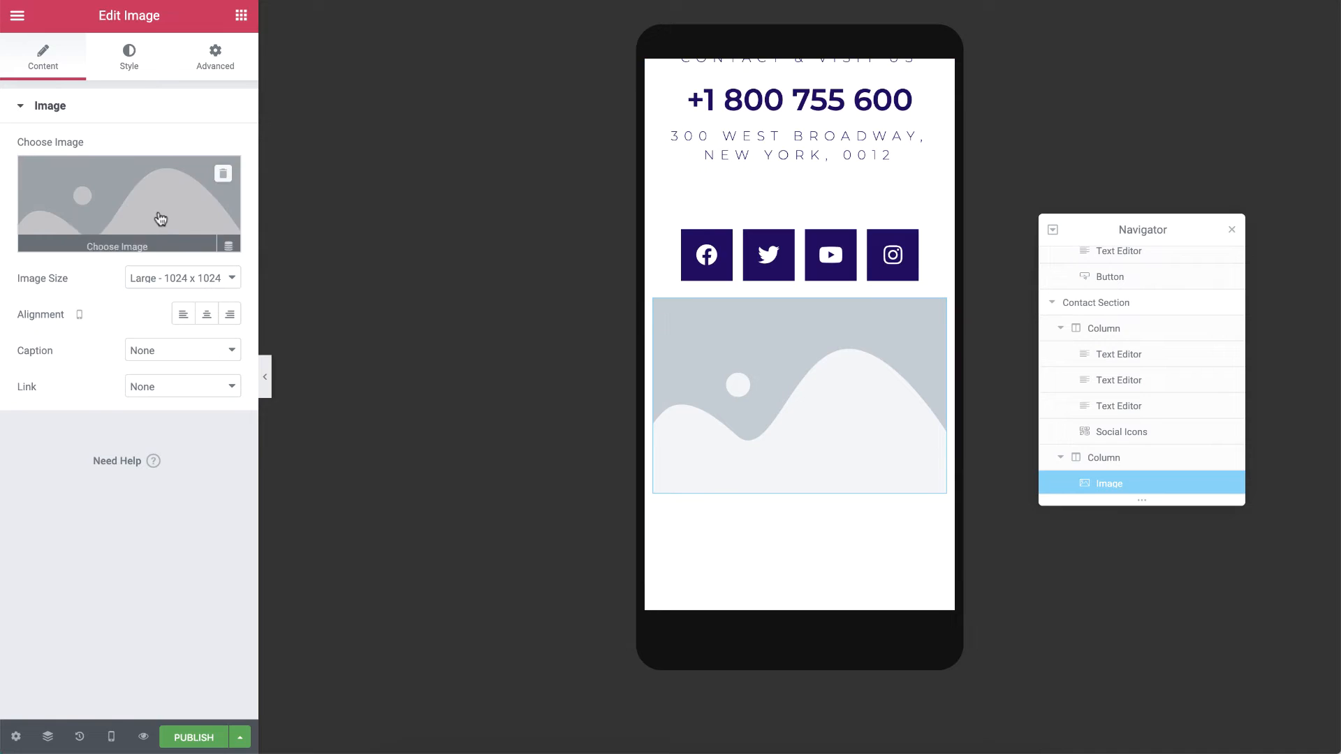
left_click(161, 203)
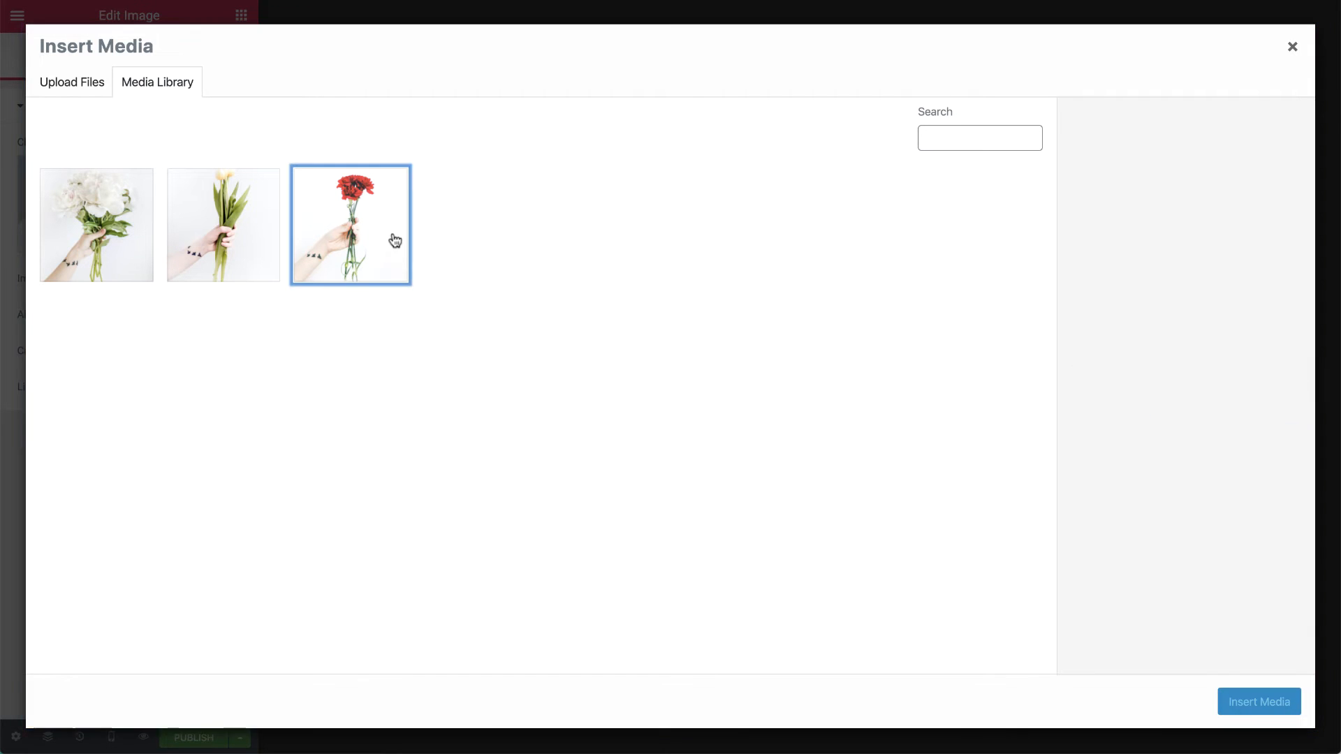
left_click(1259, 702)
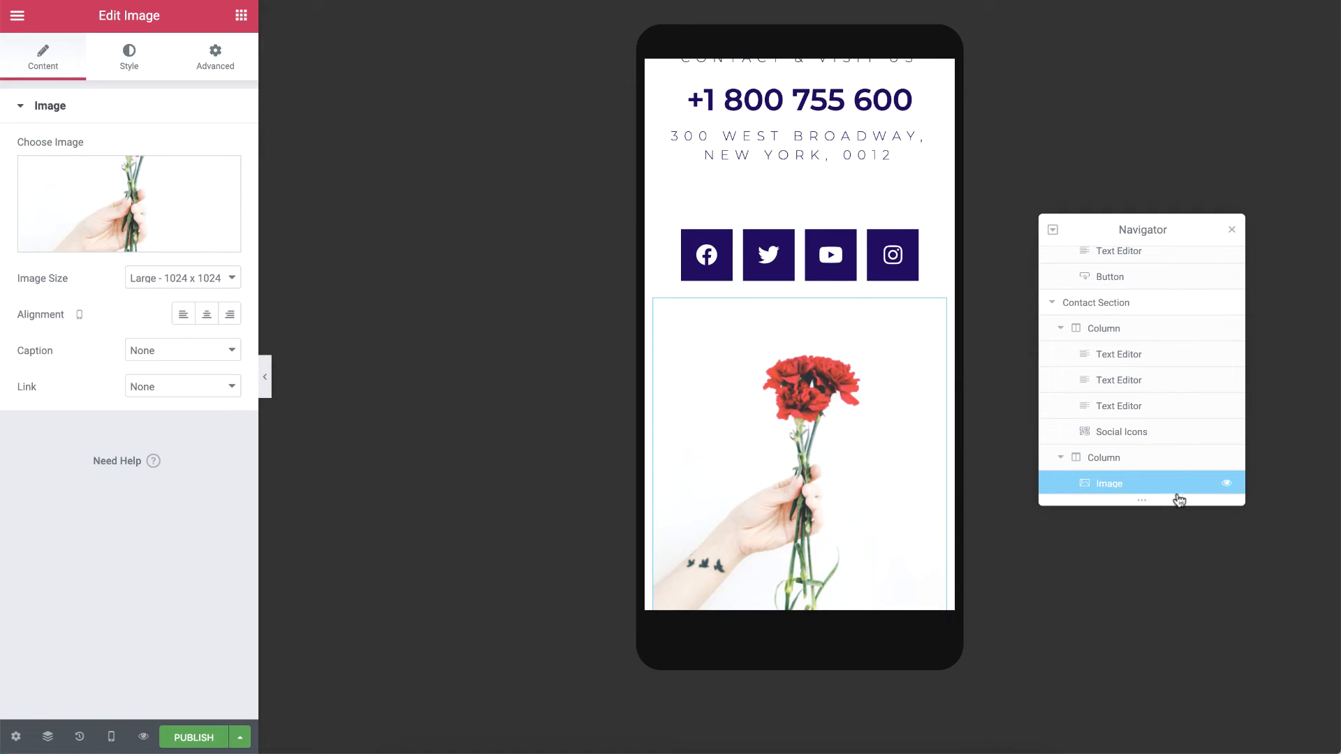
left_click(1094, 302)
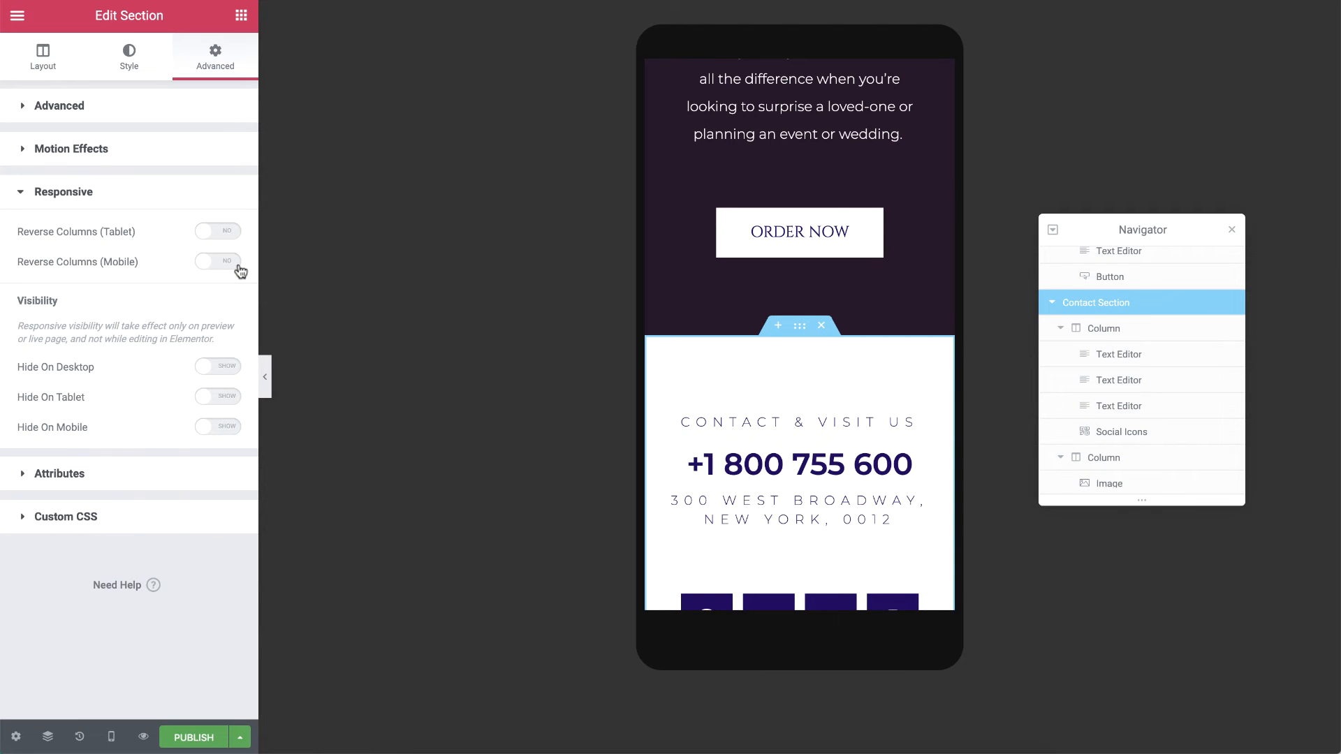
Step: Toggle Reverse Columns on and off, then hide the flower photo column on mobile
left_click(217, 261)
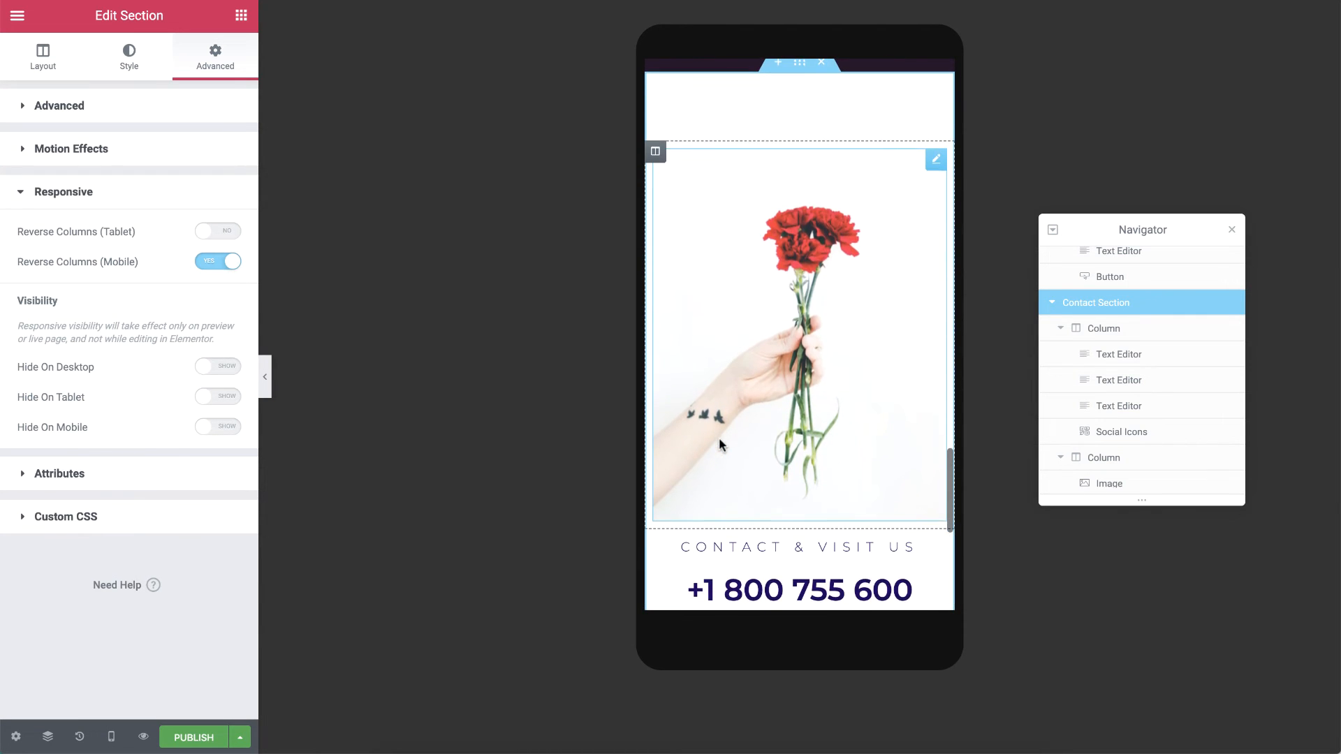
left_click(217, 261)
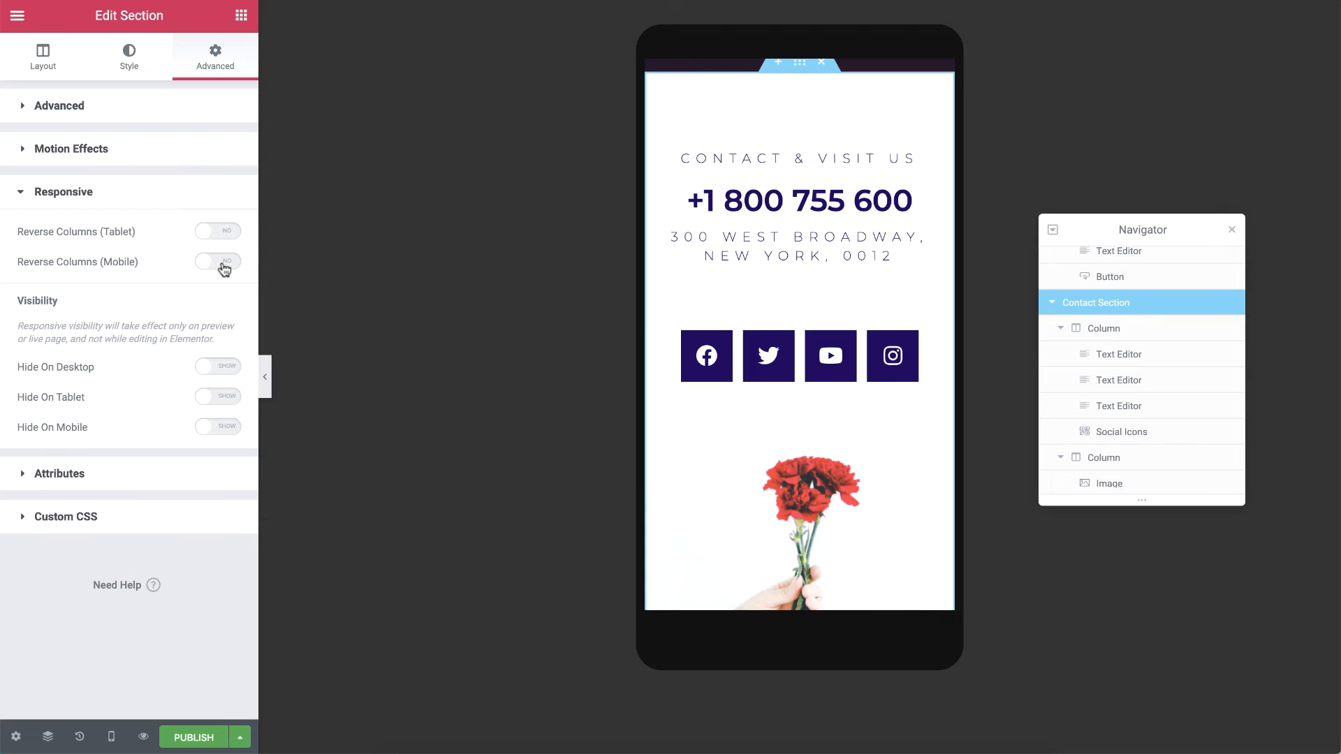
left_click(217, 262)
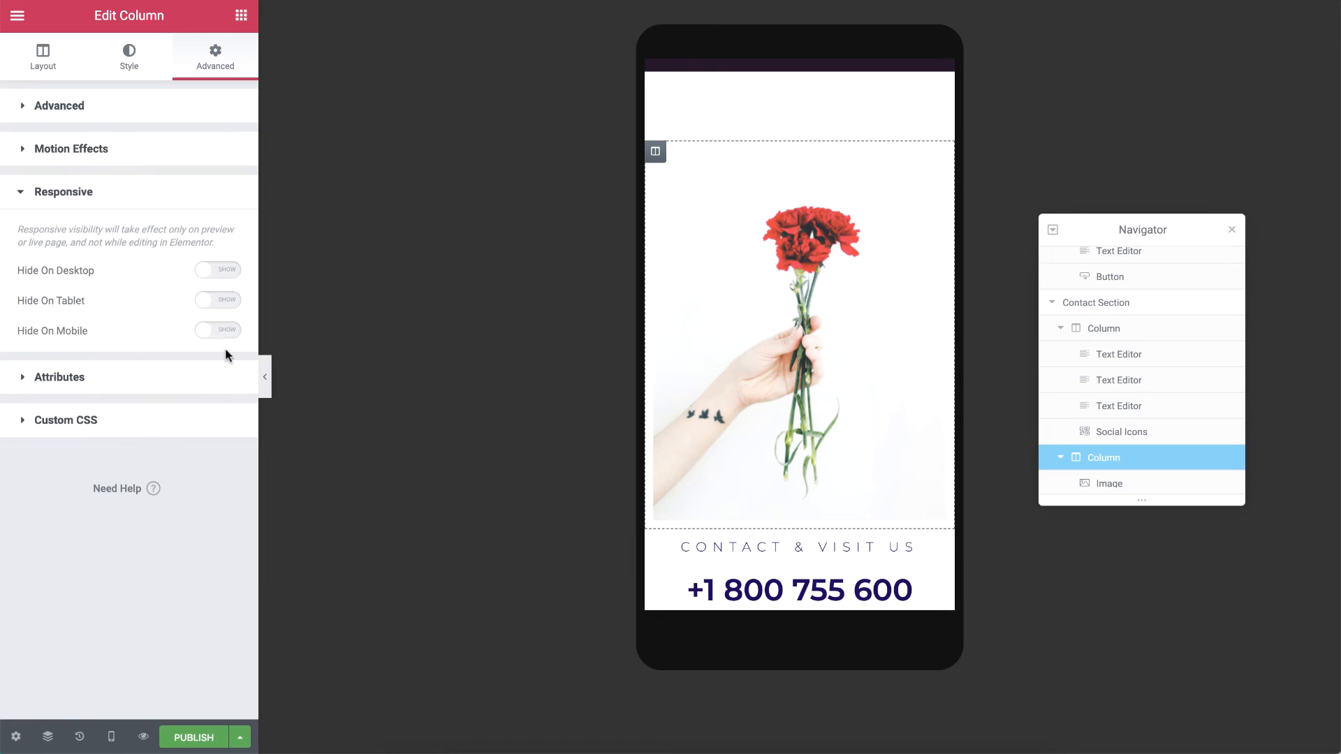
left_click(218, 330)
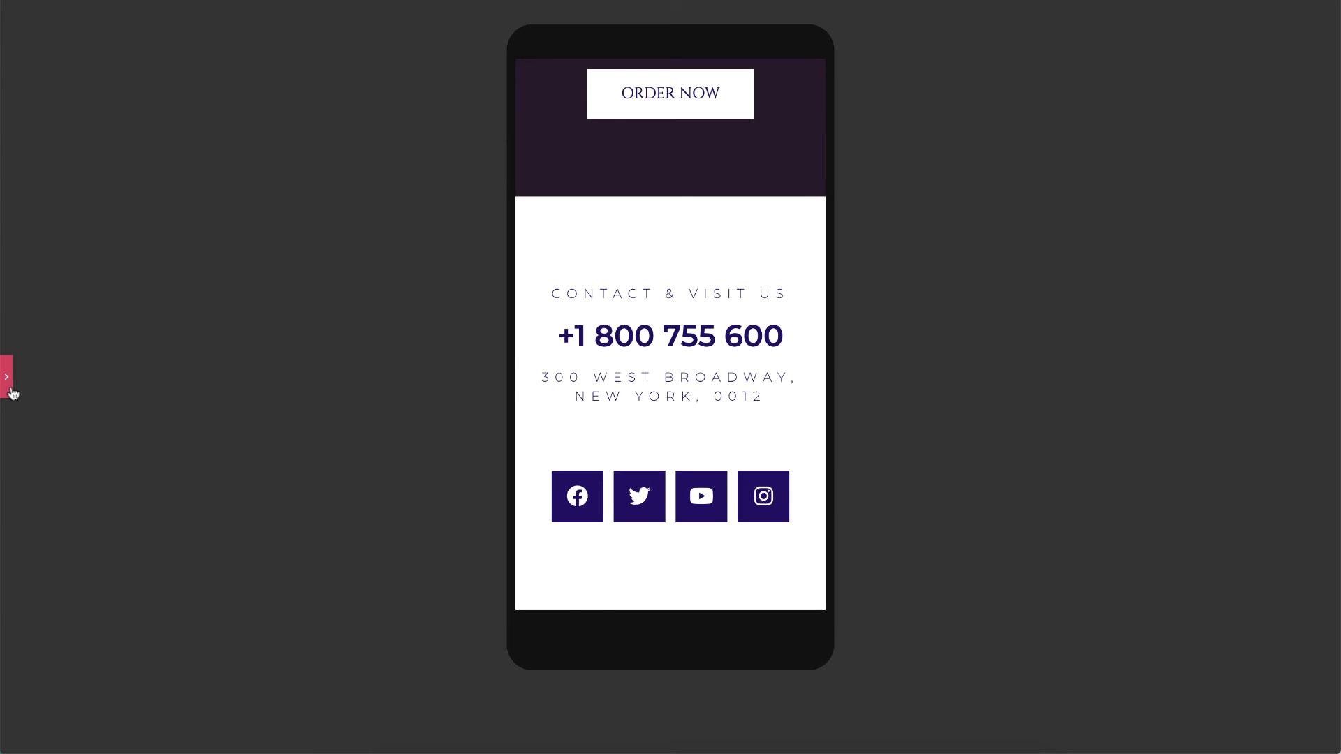
Step: Expand the editor panel and select Flowers Section in the Navigator
left_click(5, 378)
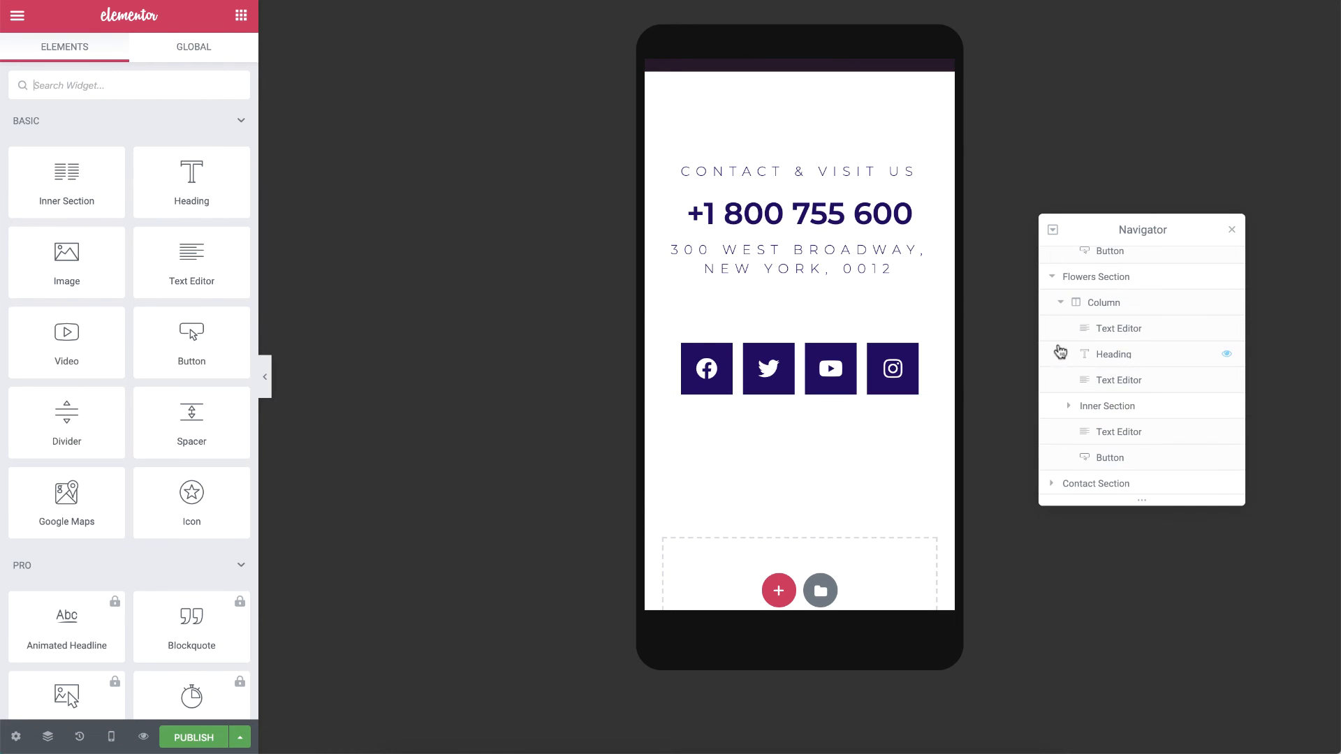
left_click(1095, 277)
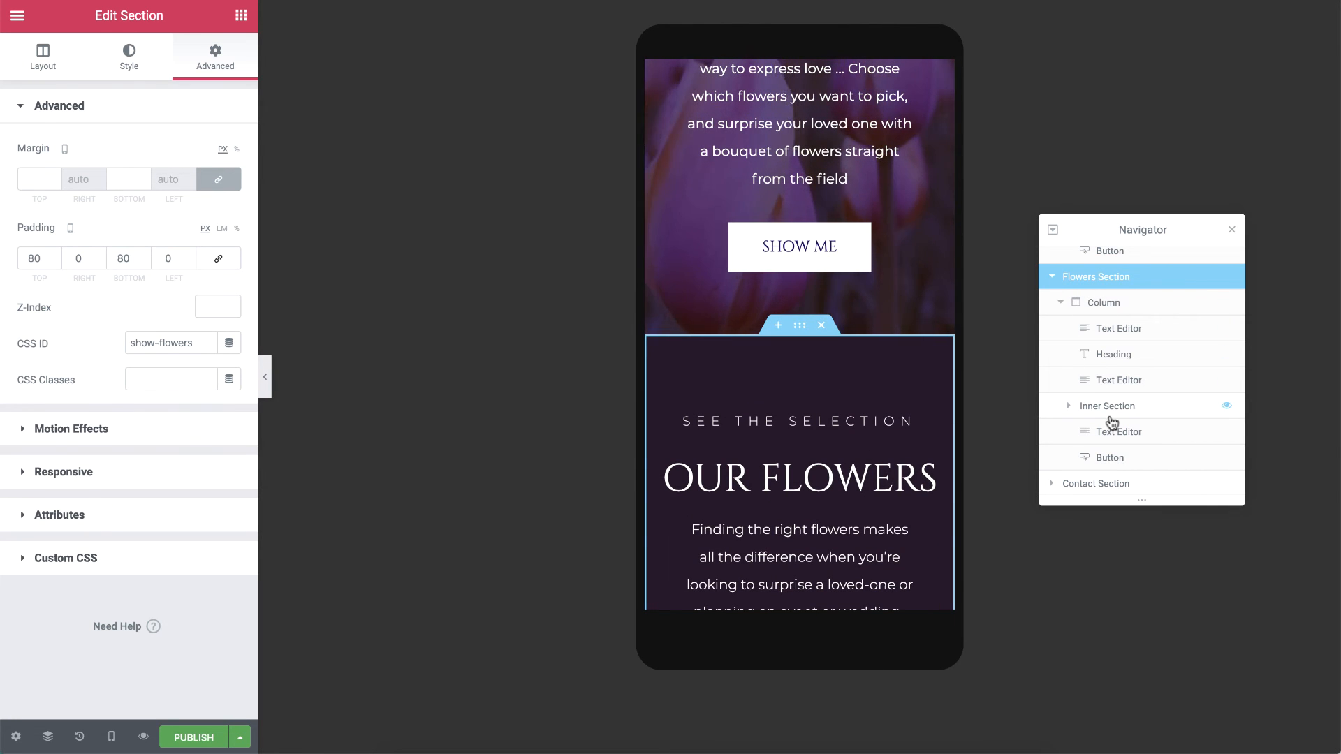
Step: Set the Poppy Flowers and Peaceful Hug columns to 50% width on mobile
left_click(1107, 406)
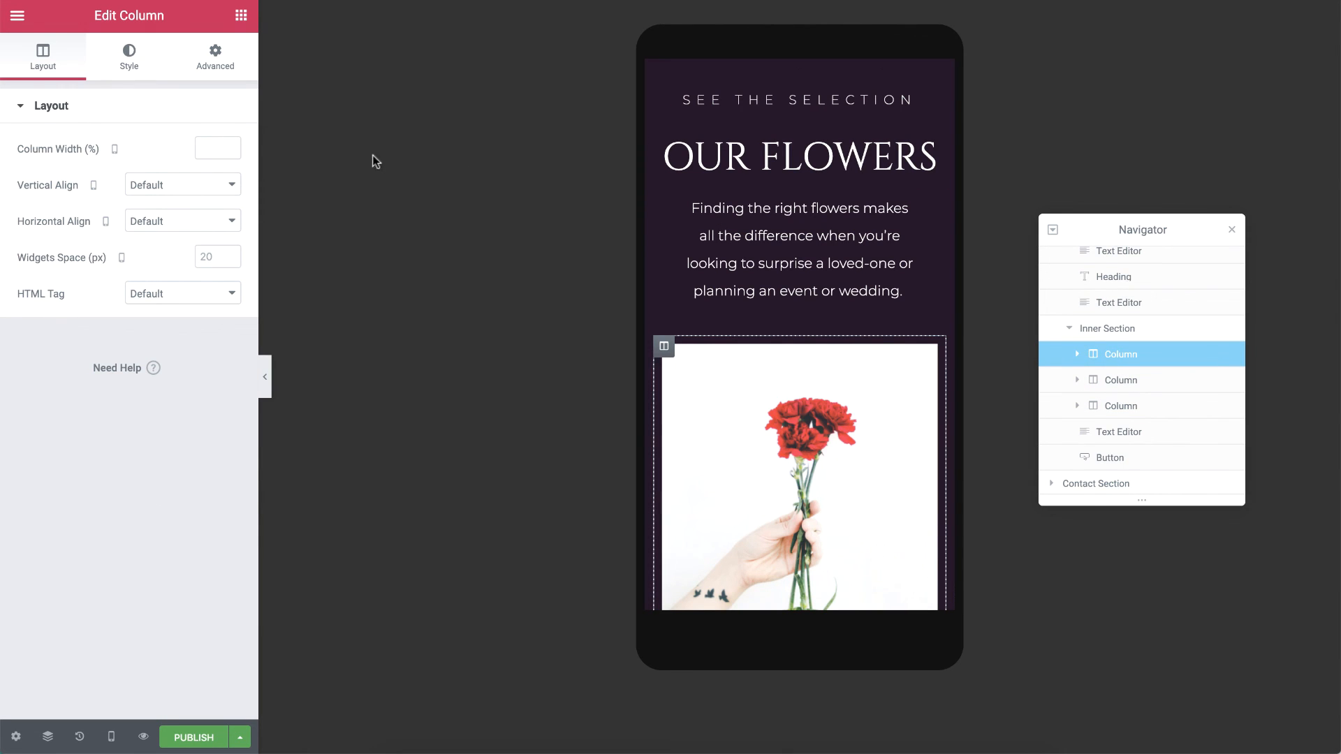
left_click(218, 147)
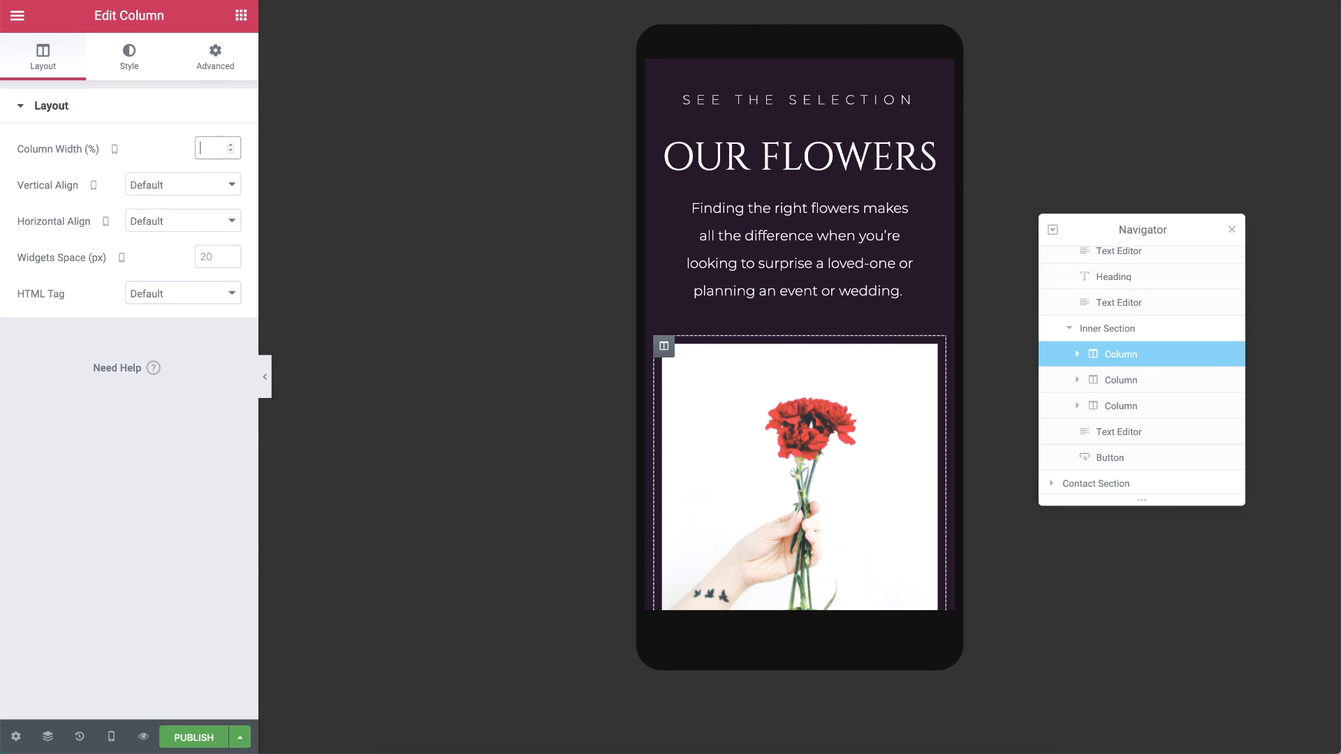
type("50")
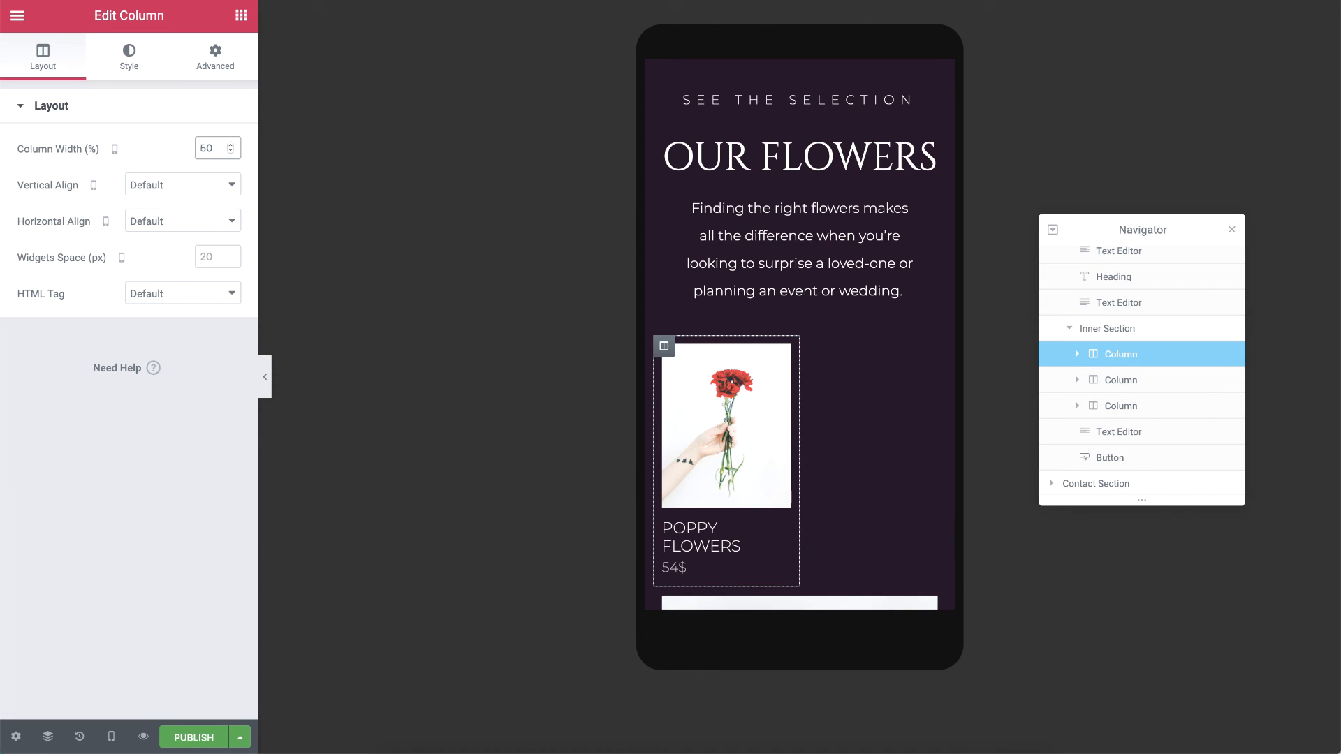
mouse_move(1025, 337)
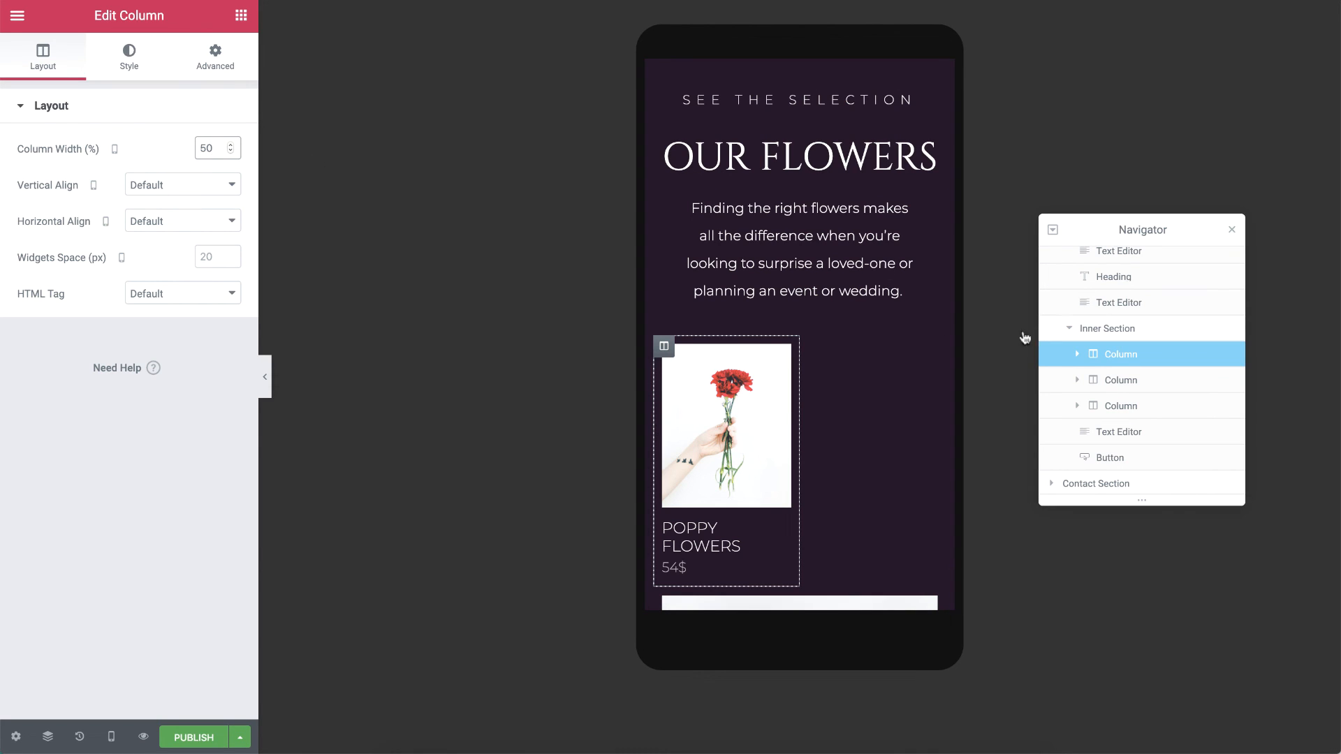
left_click(1121, 380)
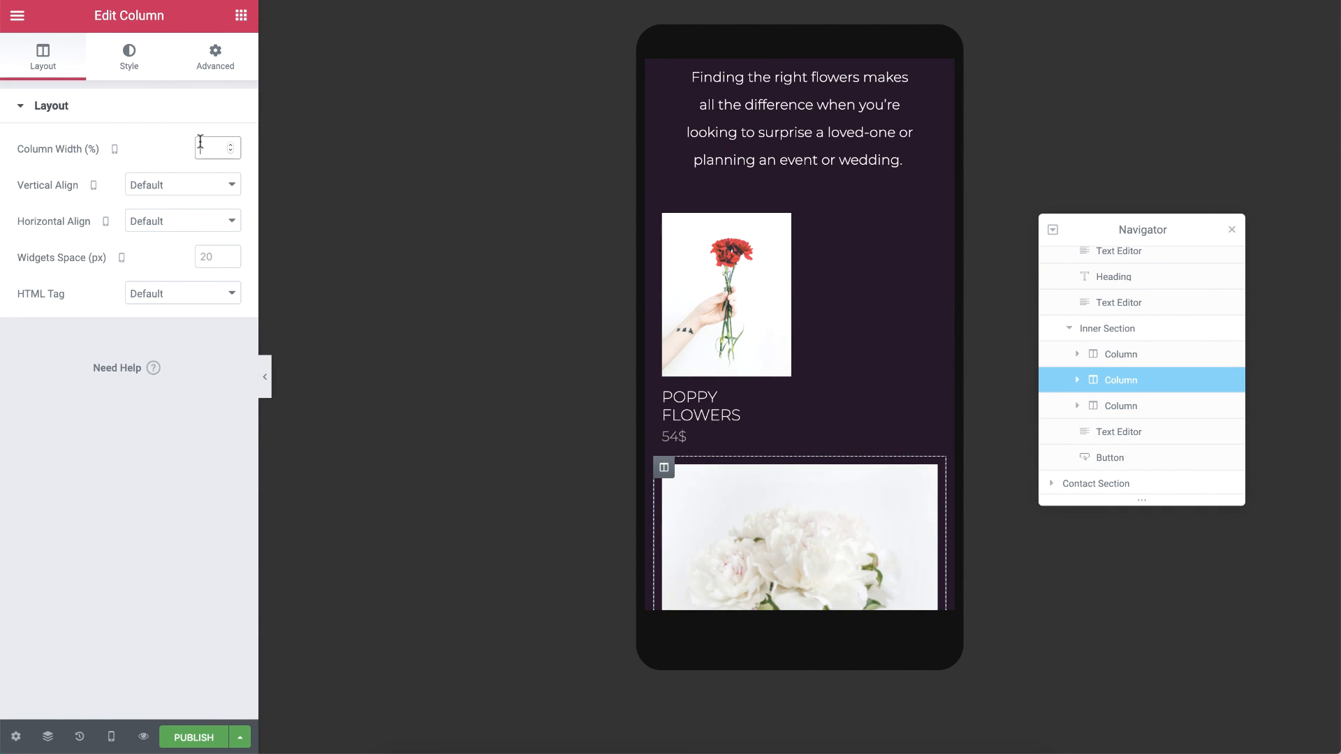
type("50")
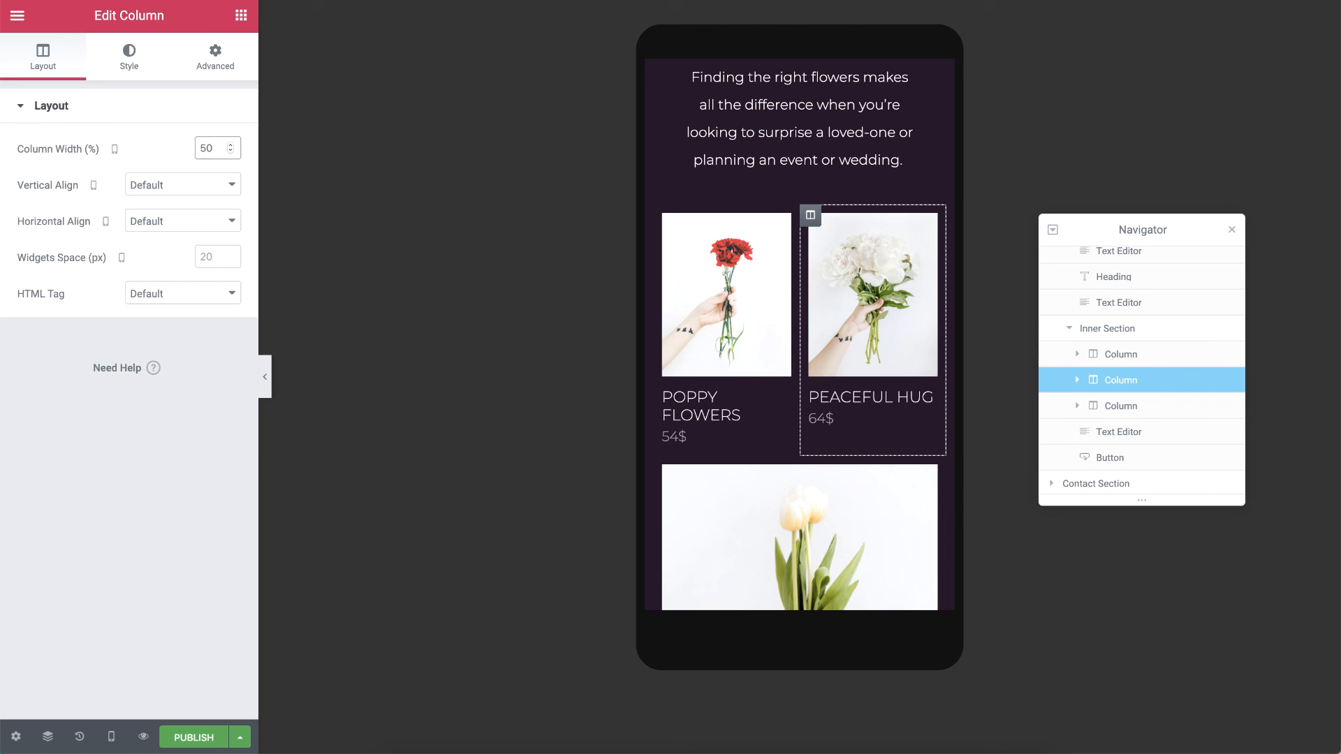
left_click(210, 147)
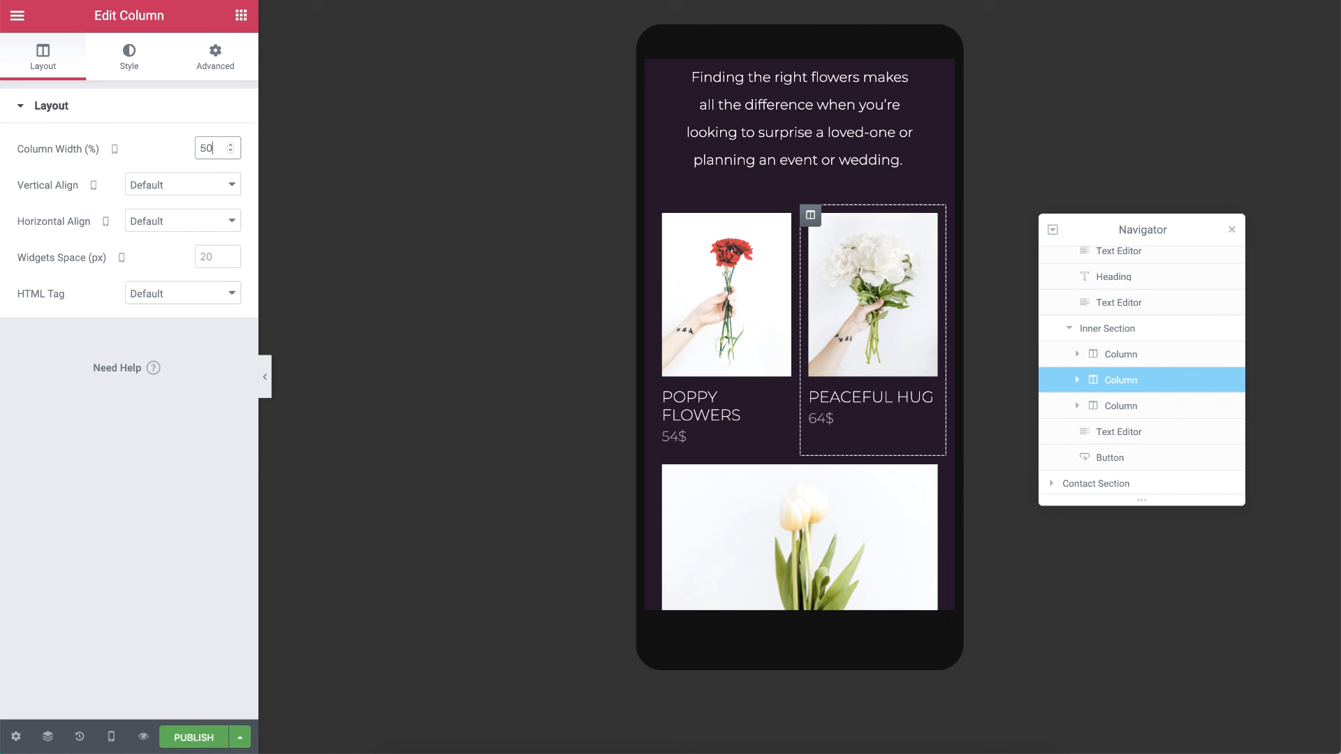